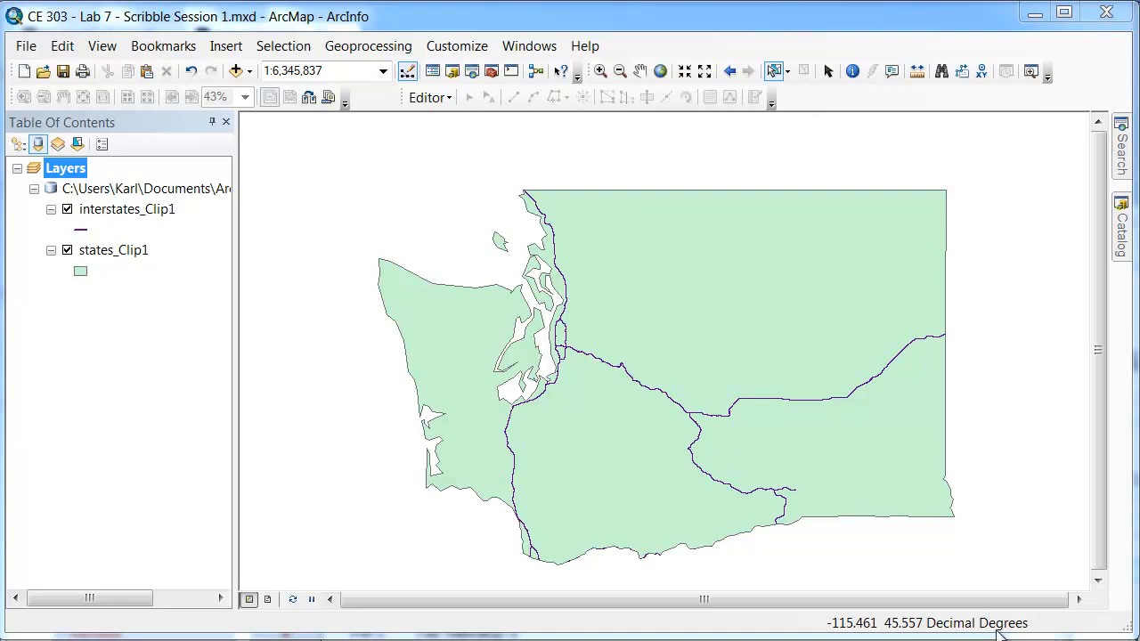
pyautogui.moveTo(775, 406)
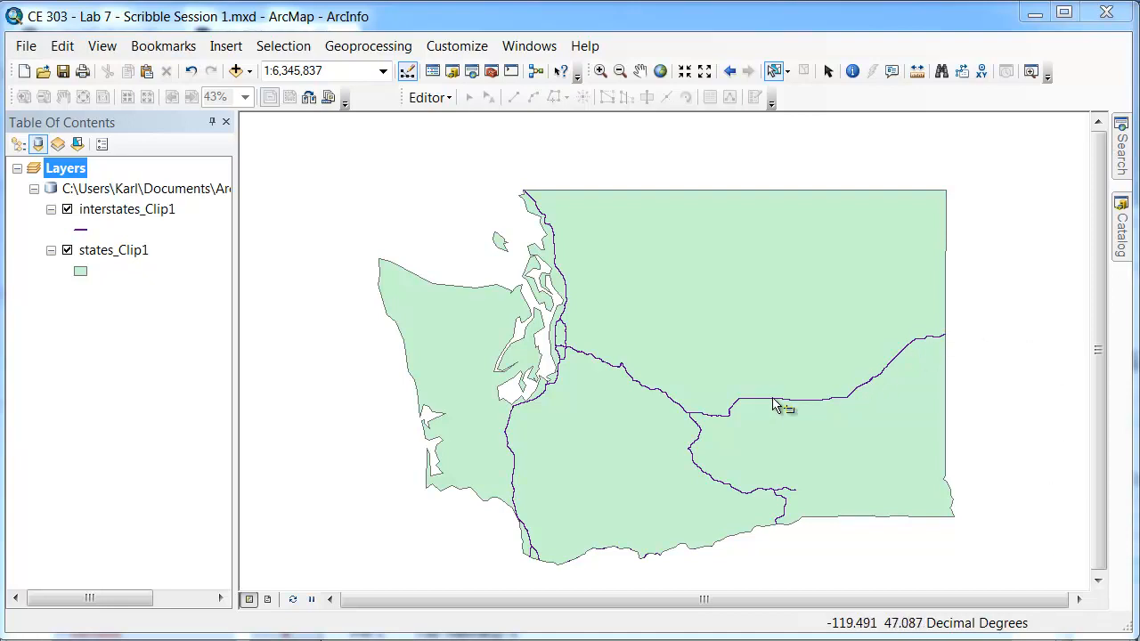
pyautogui.moveTo(526, 424)
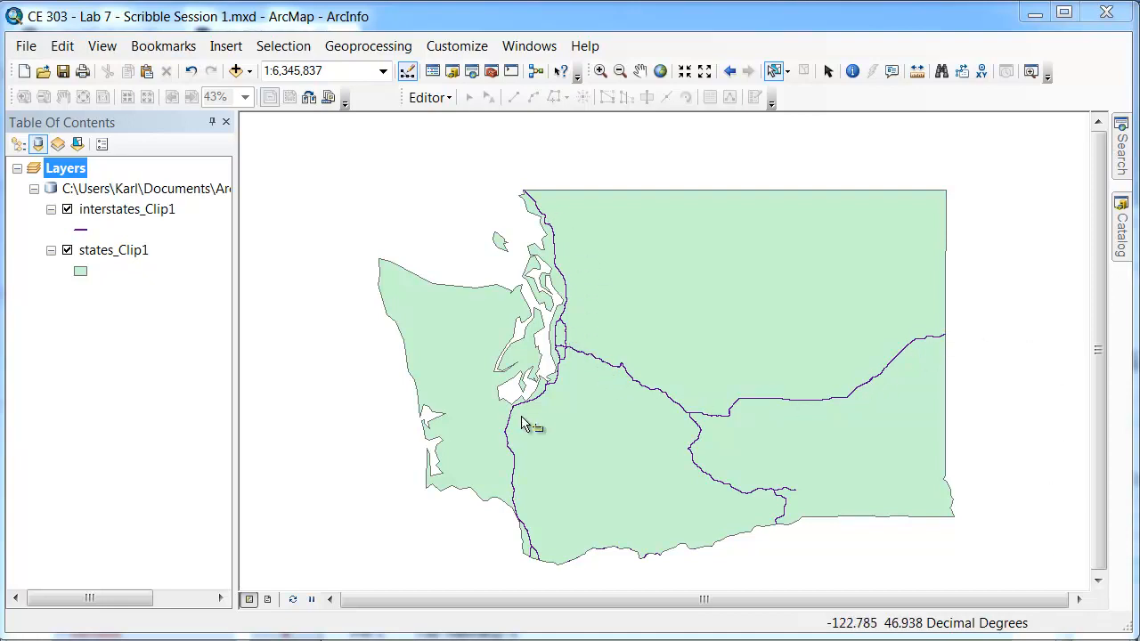
pyautogui.moveTo(549, 531)
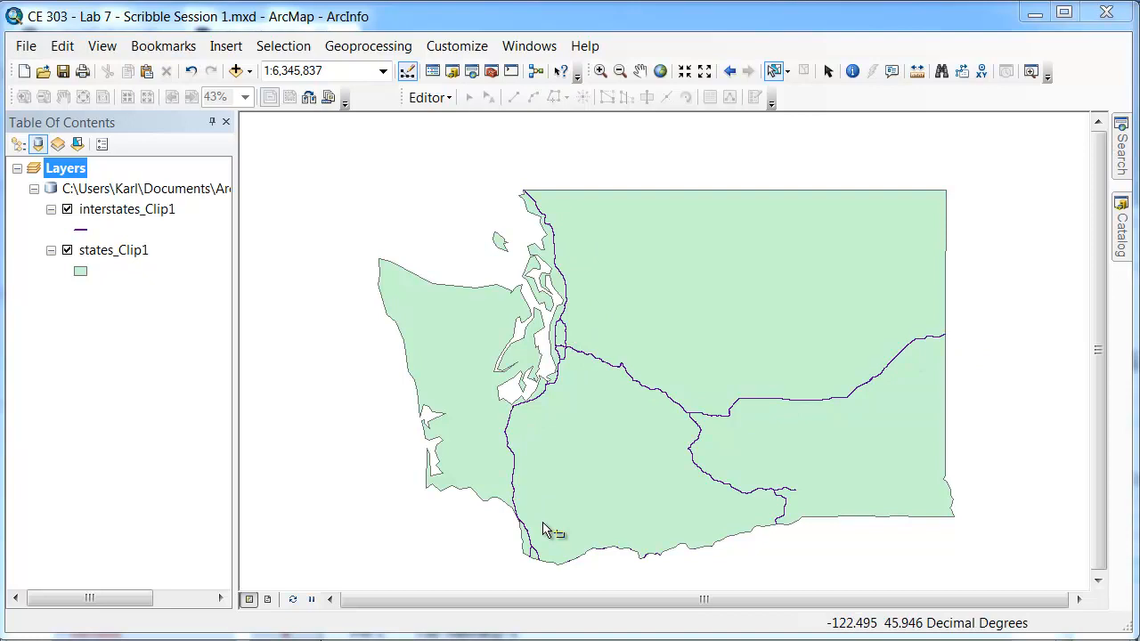
pyautogui.moveTo(614, 372)
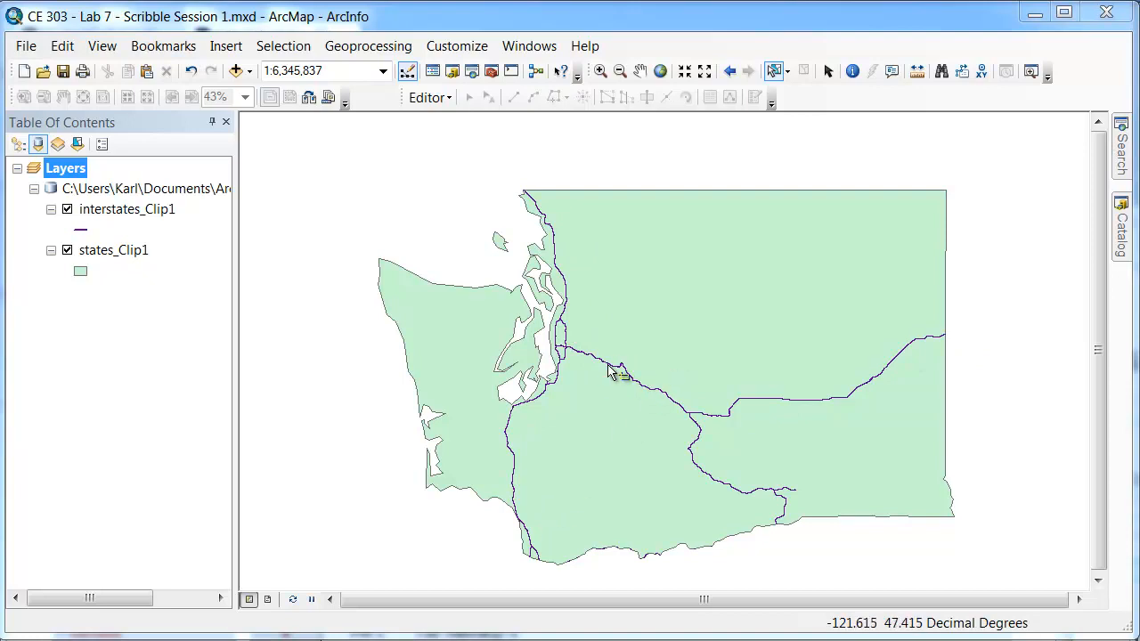
pyautogui.moveTo(553, 233)
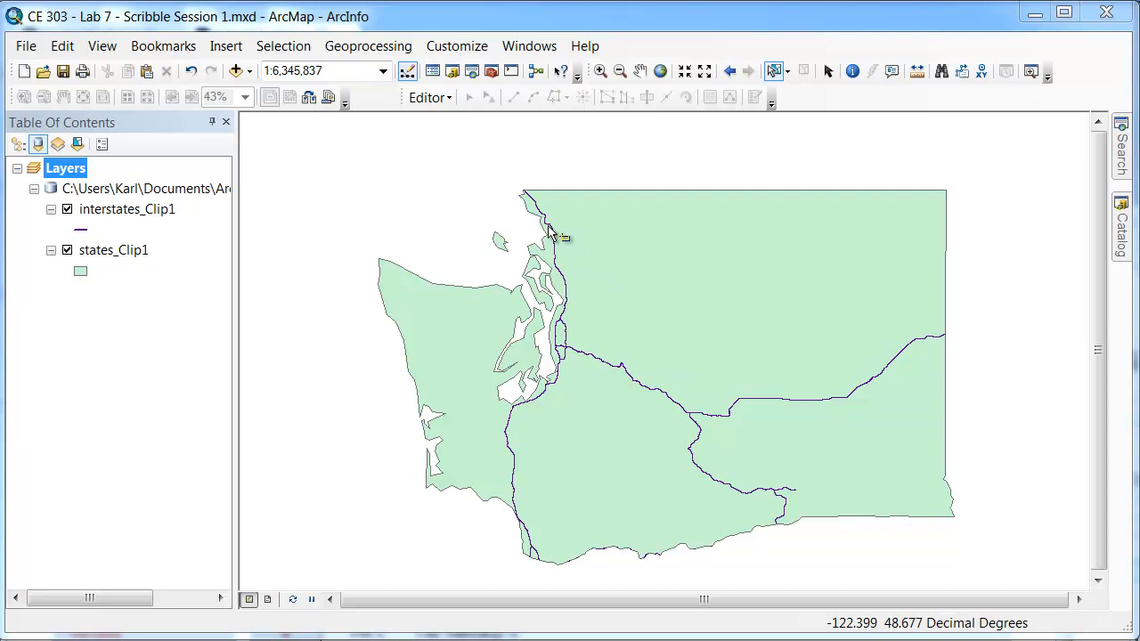
pyautogui.moveTo(454, 294)
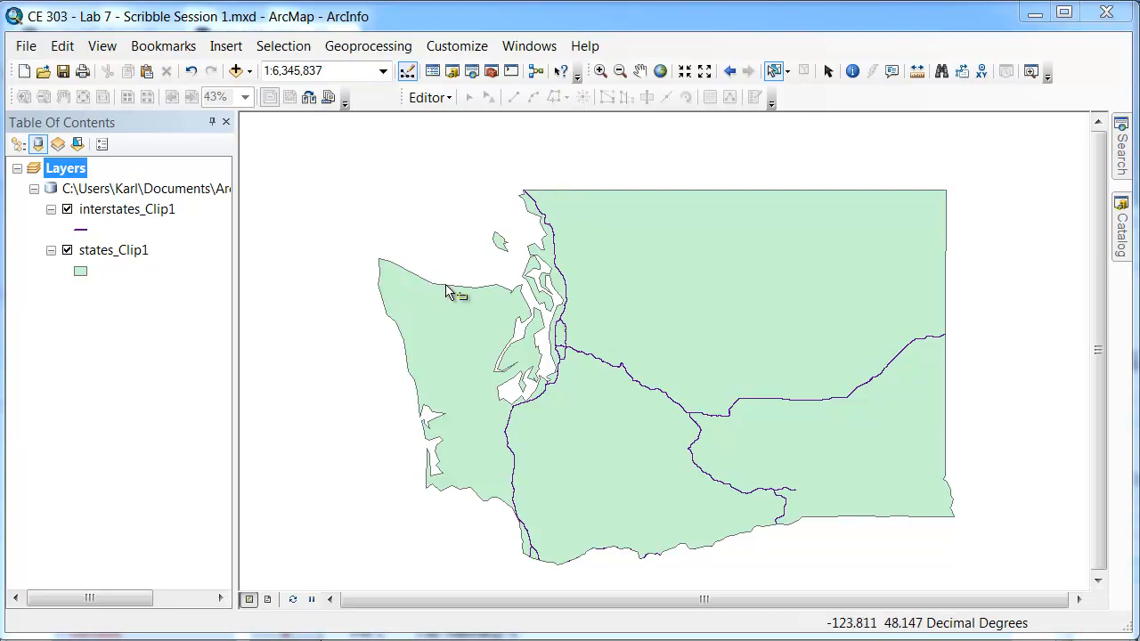
pyautogui.moveTo(182, 214)
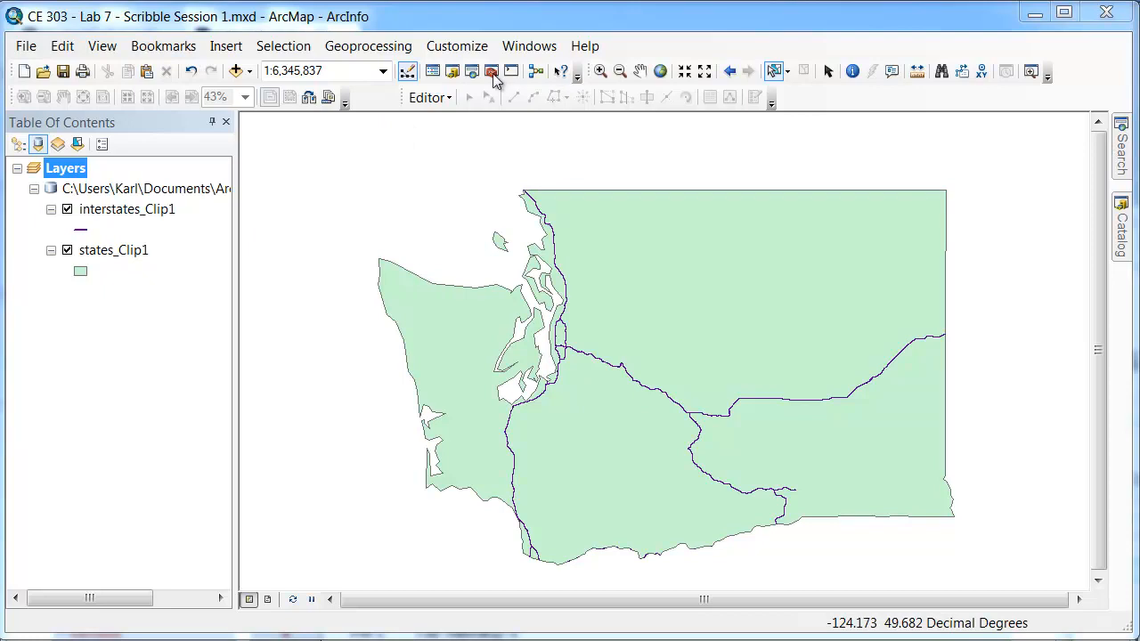
# Step: Run the Buffer tool on interstates_Clip1 with a distance of 10 Miles
pyautogui.click(492, 71)
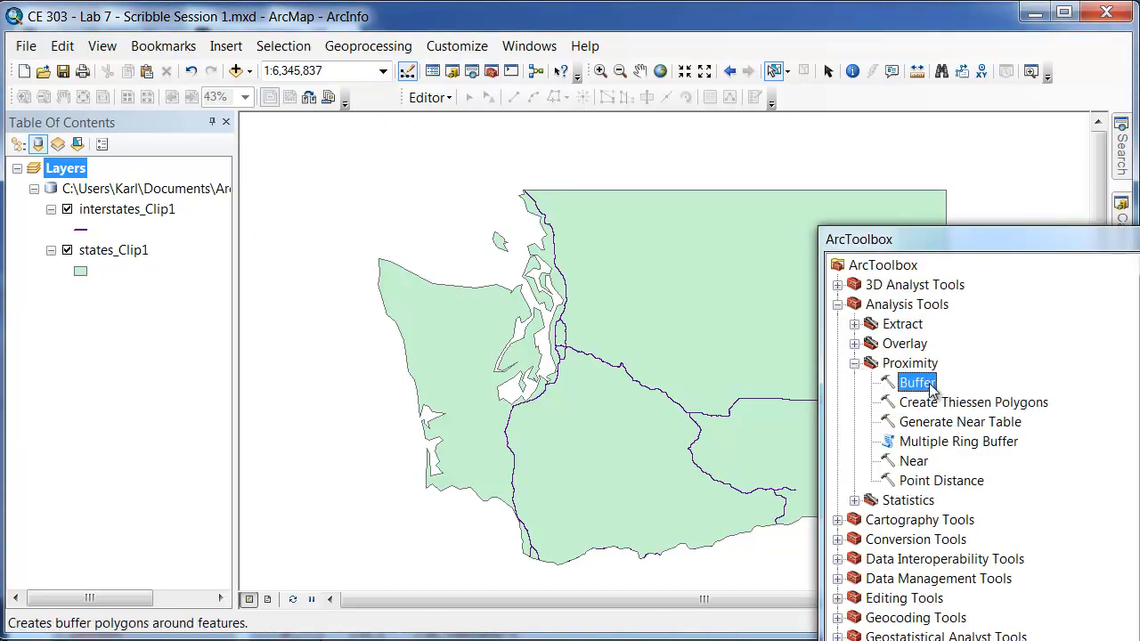
pyautogui.doubleClick(917, 381)
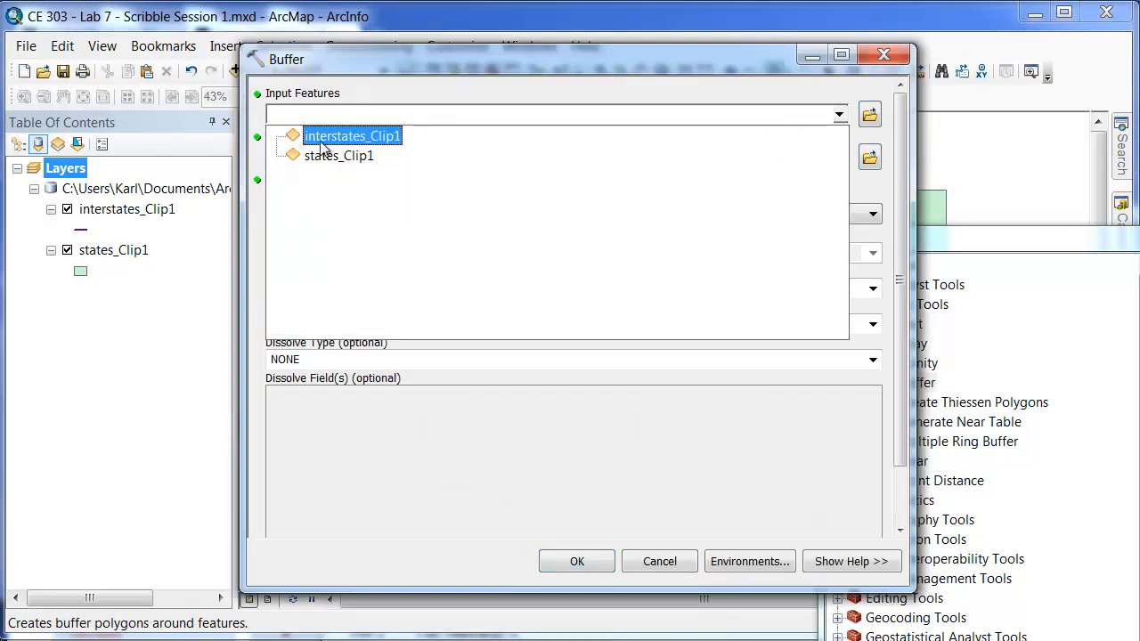
pyautogui.click(352, 135)
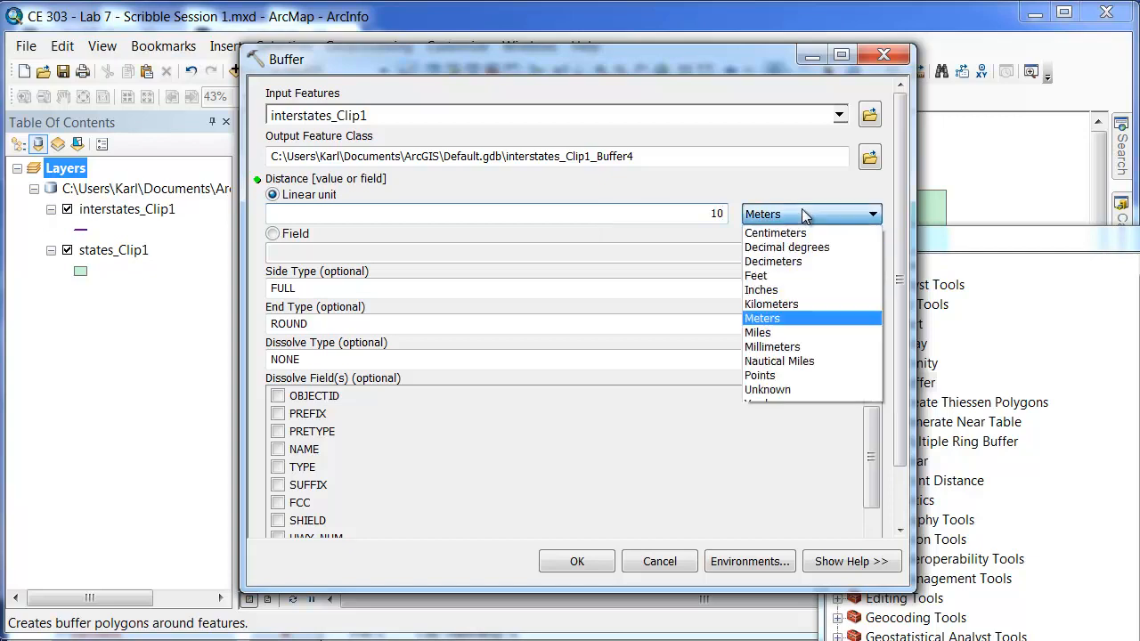
pyautogui.click(757, 333)
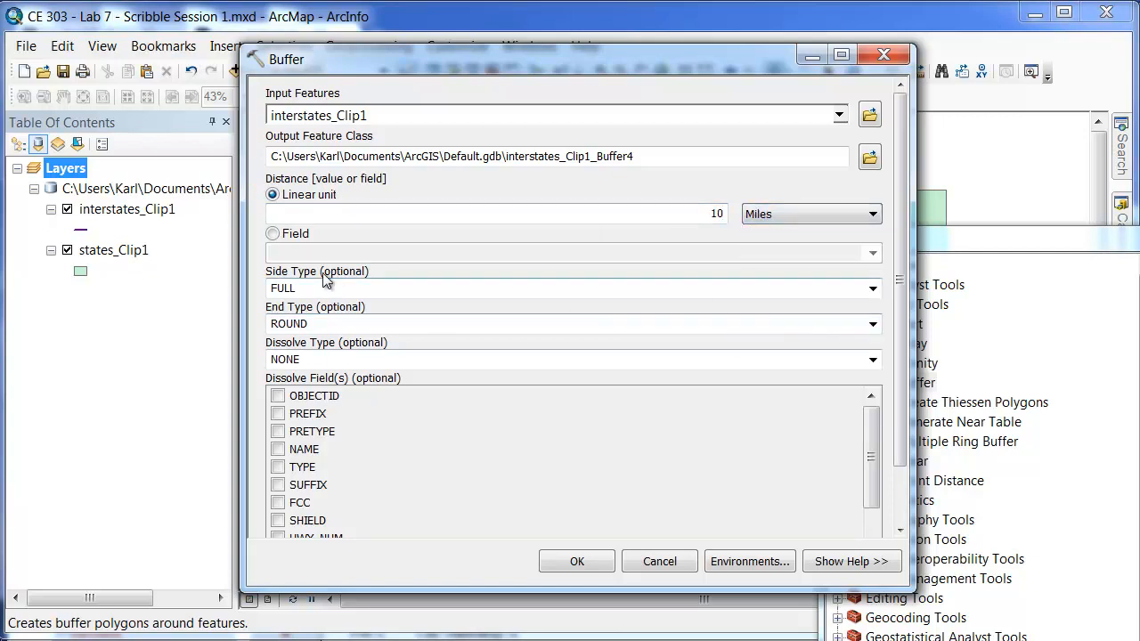
pyautogui.moveTo(294, 321)
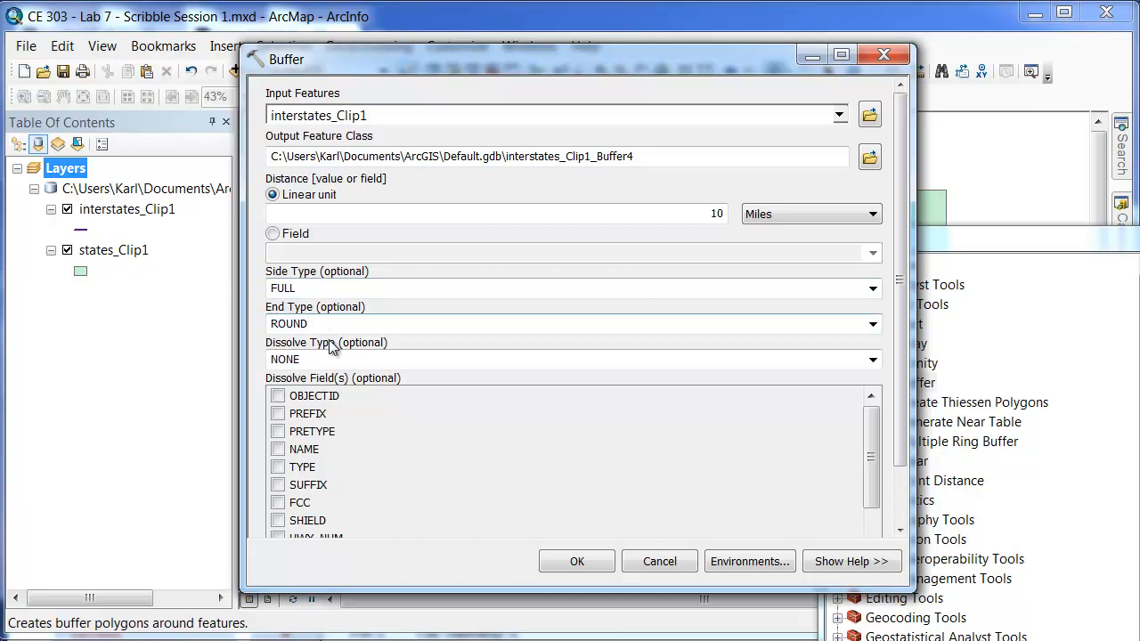
pyautogui.click(578, 561)
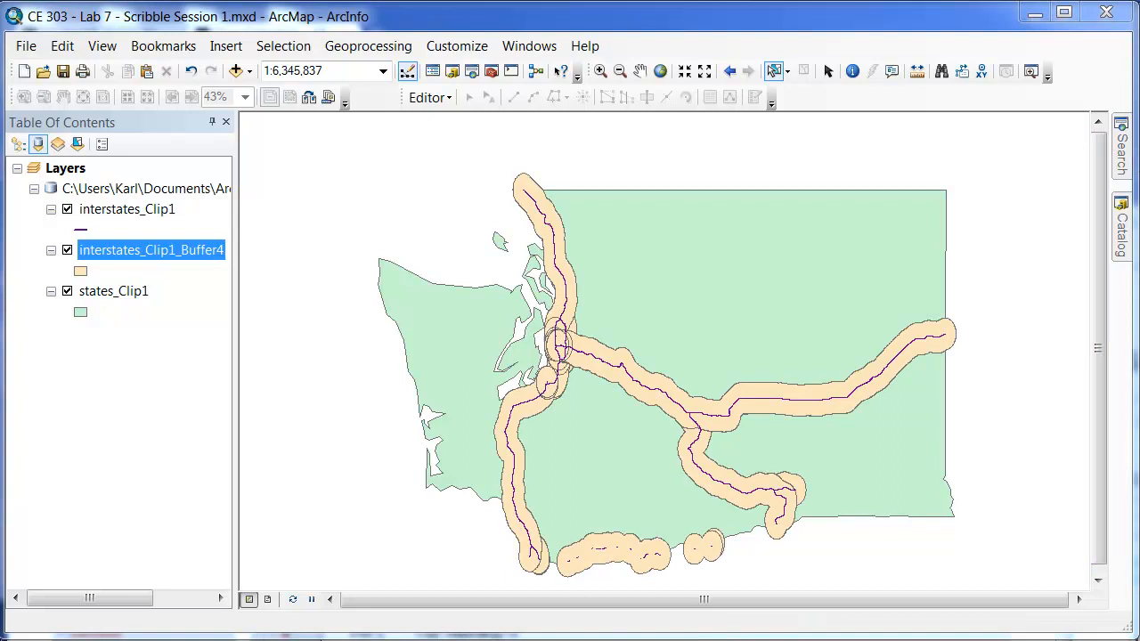
pyautogui.moveTo(481, 163)
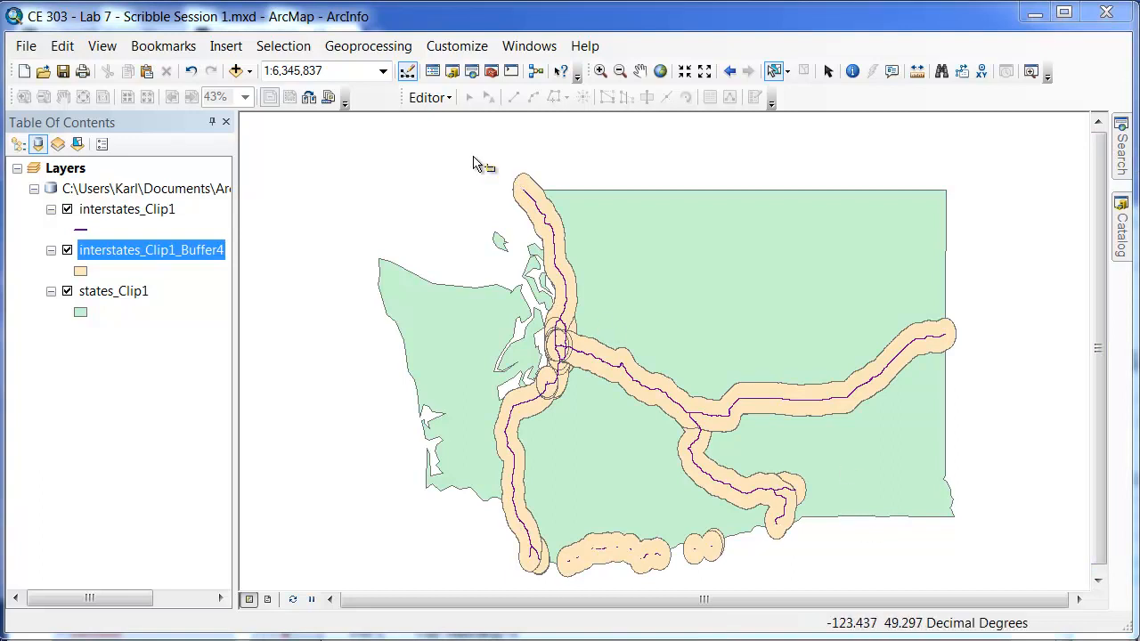
pyautogui.moveTo(561, 330)
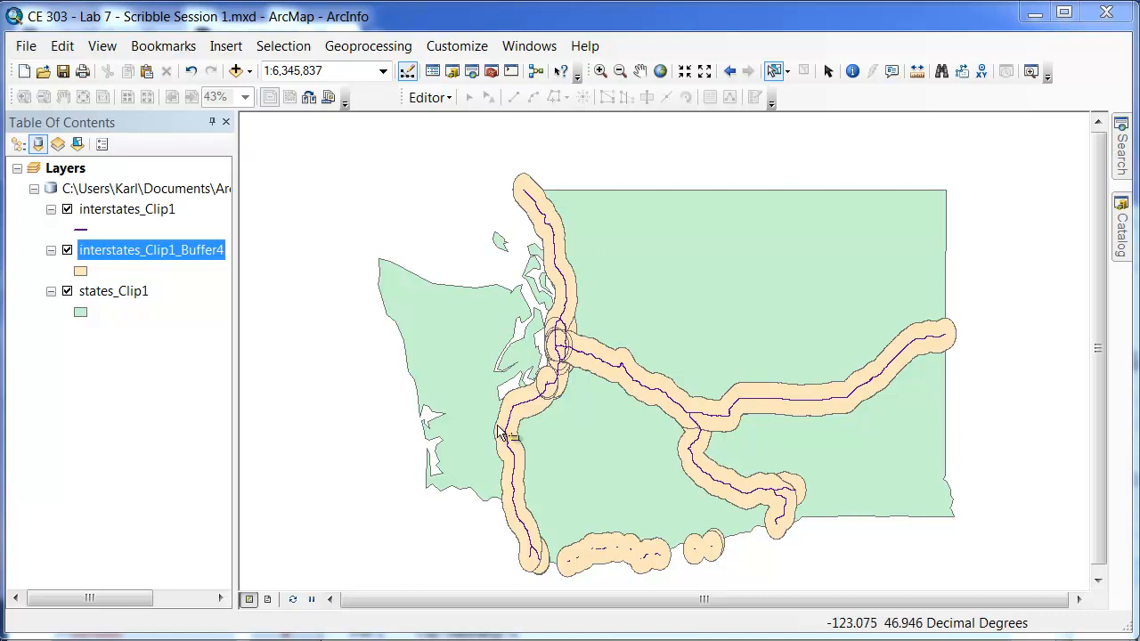
pyautogui.moveTo(549, 406)
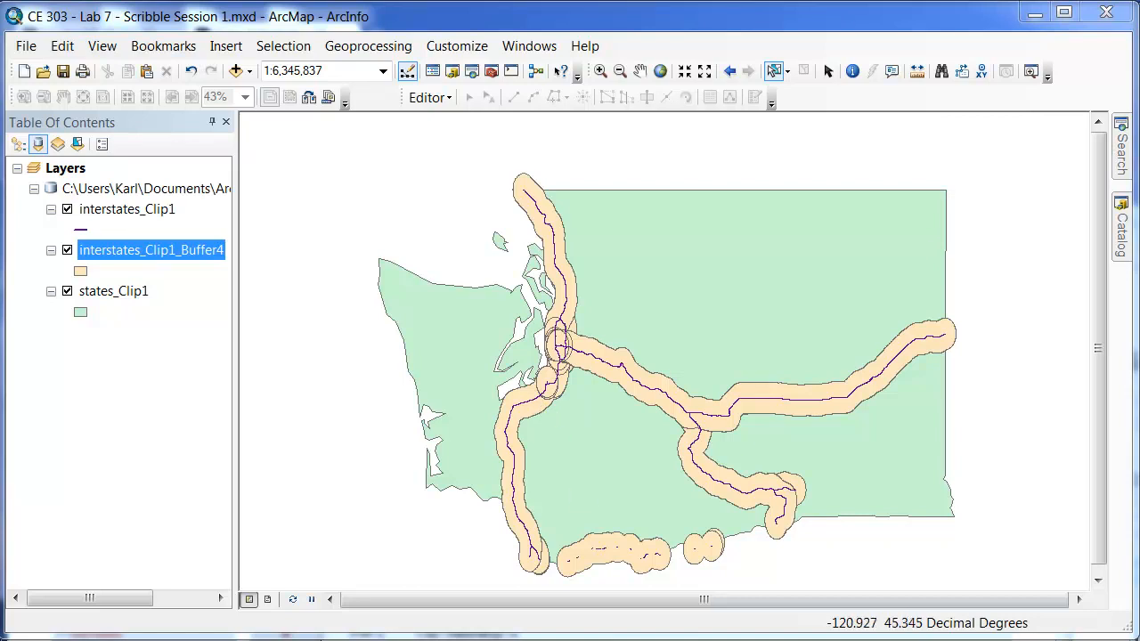
pyautogui.moveTo(591, 442)
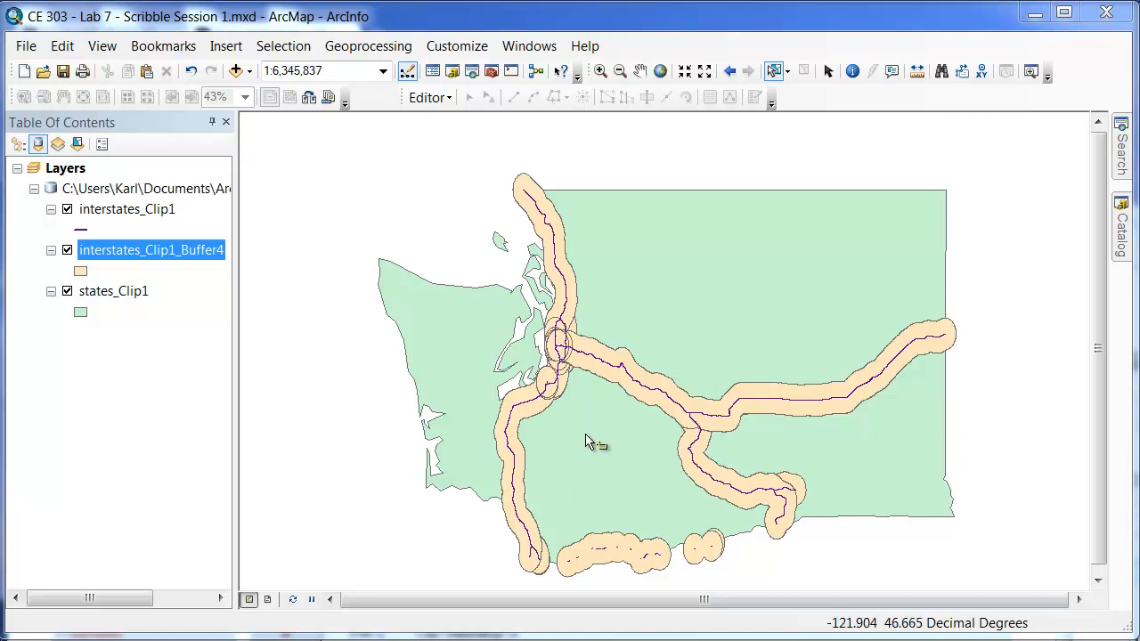
pyautogui.moveTo(941, 200)
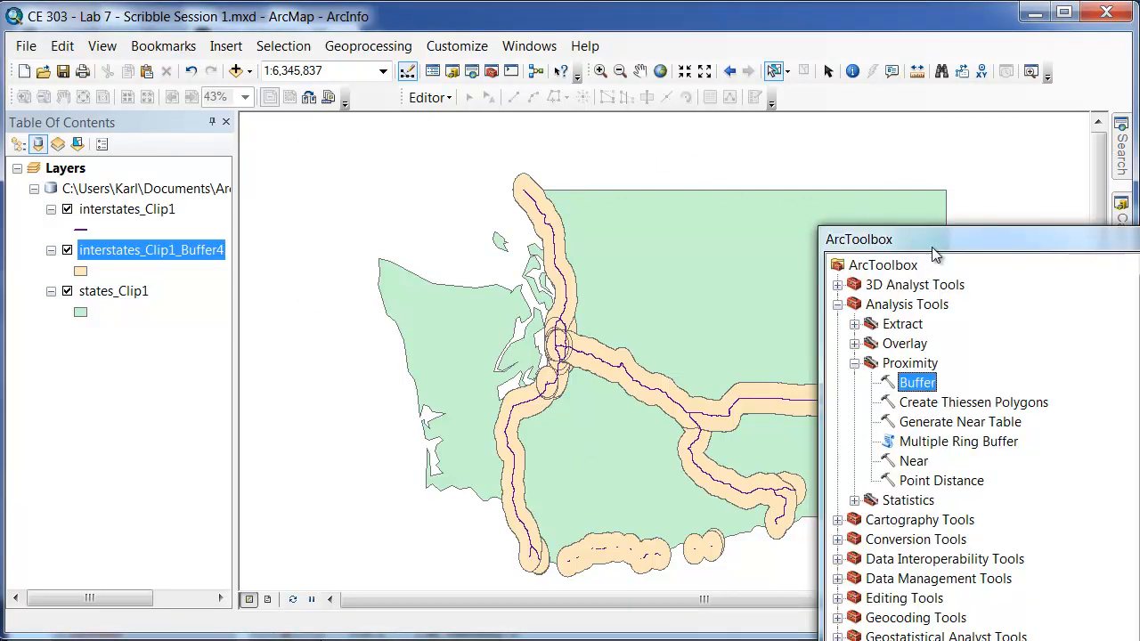
pyautogui.moveTo(871, 345)
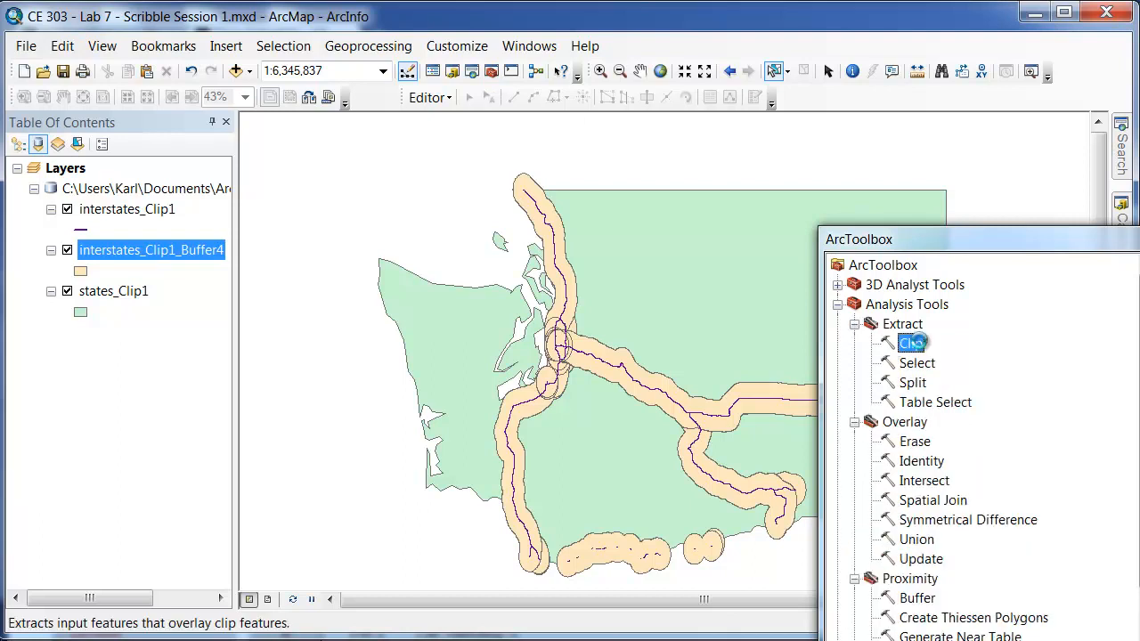
# Step: Clip interstates_Clip1_Buffer4 to the states_Clip1 boundary with the Extract > Clip tool
pyautogui.doubleClick(912, 342)
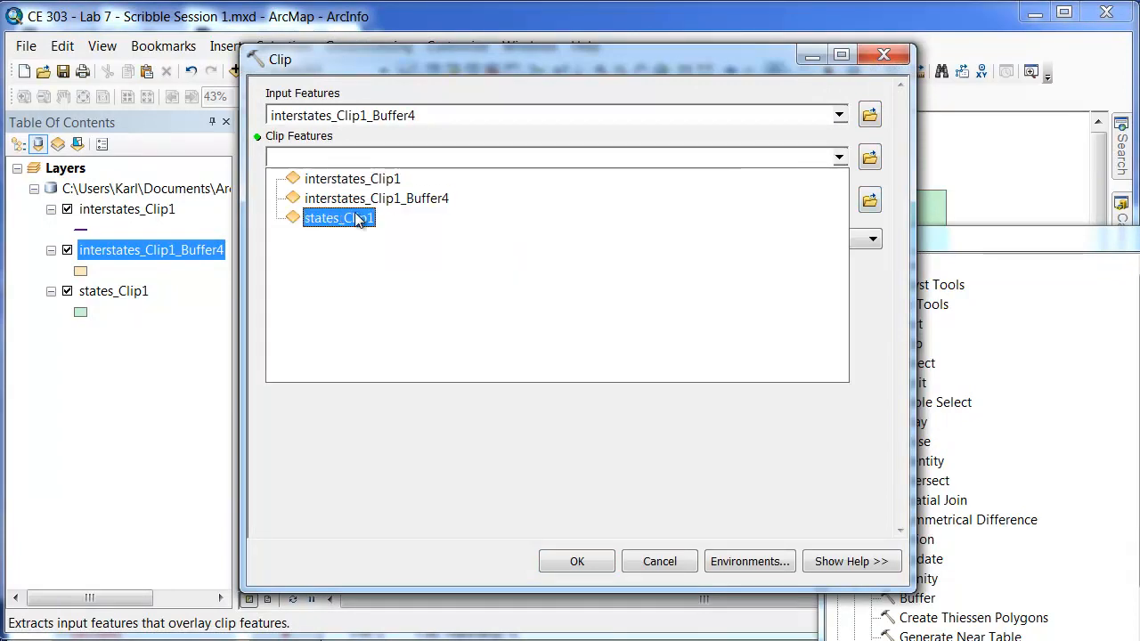
pyautogui.click(338, 217)
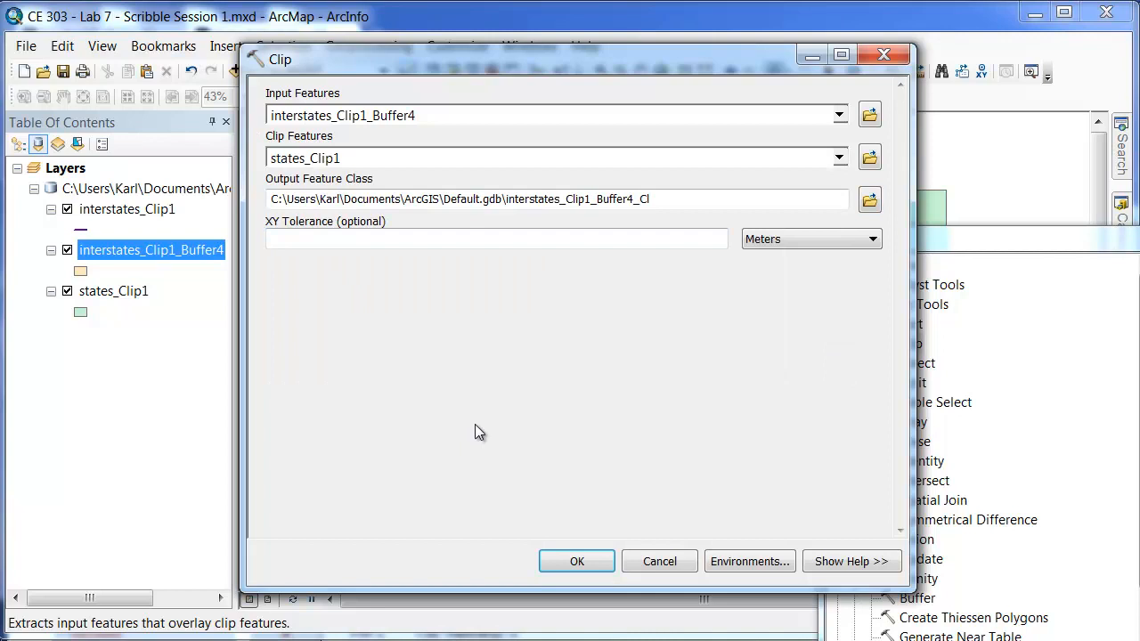
pyautogui.click(577, 561)
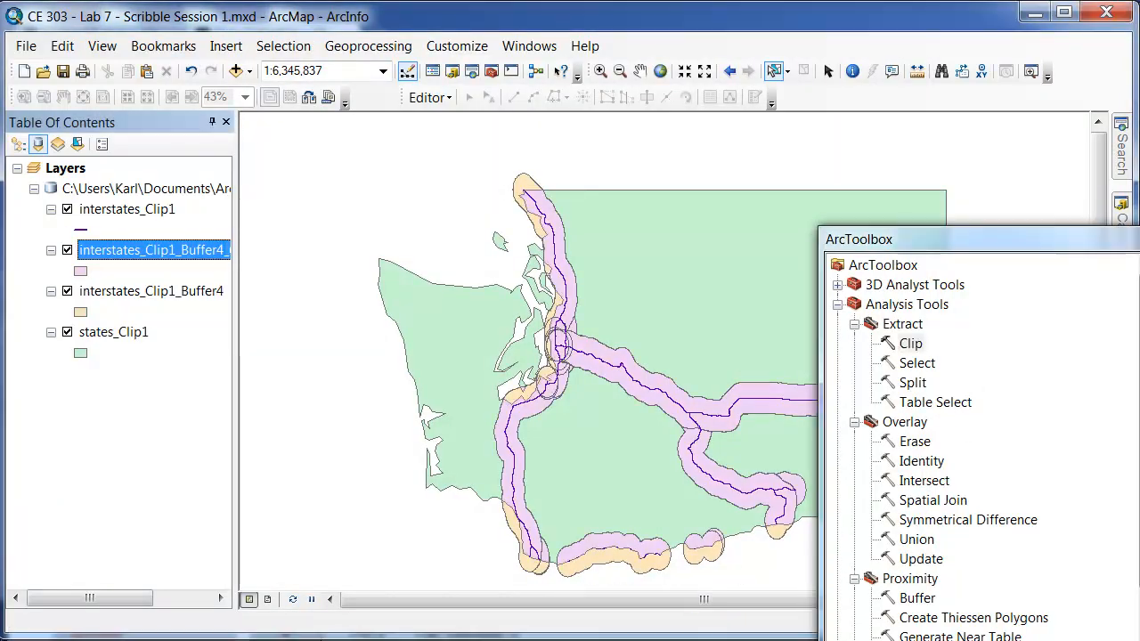
pyautogui.moveTo(596, 299)
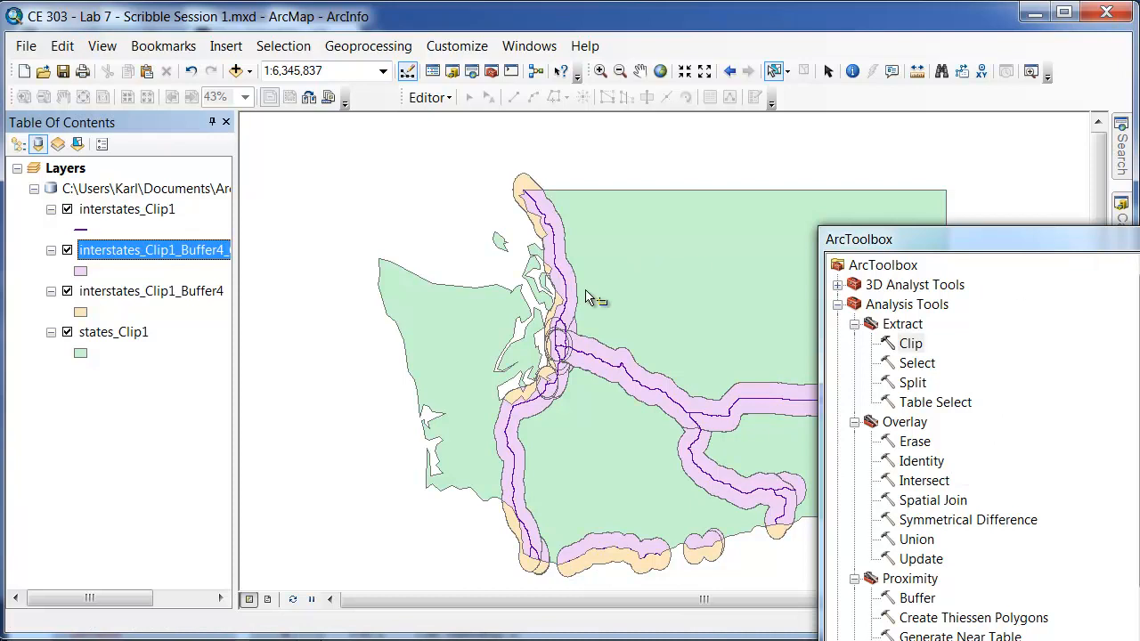
# Step: Hide the unclipped interstates_Clip1_Buffer4 layer and close ArcToolbox
pyautogui.click(67, 292)
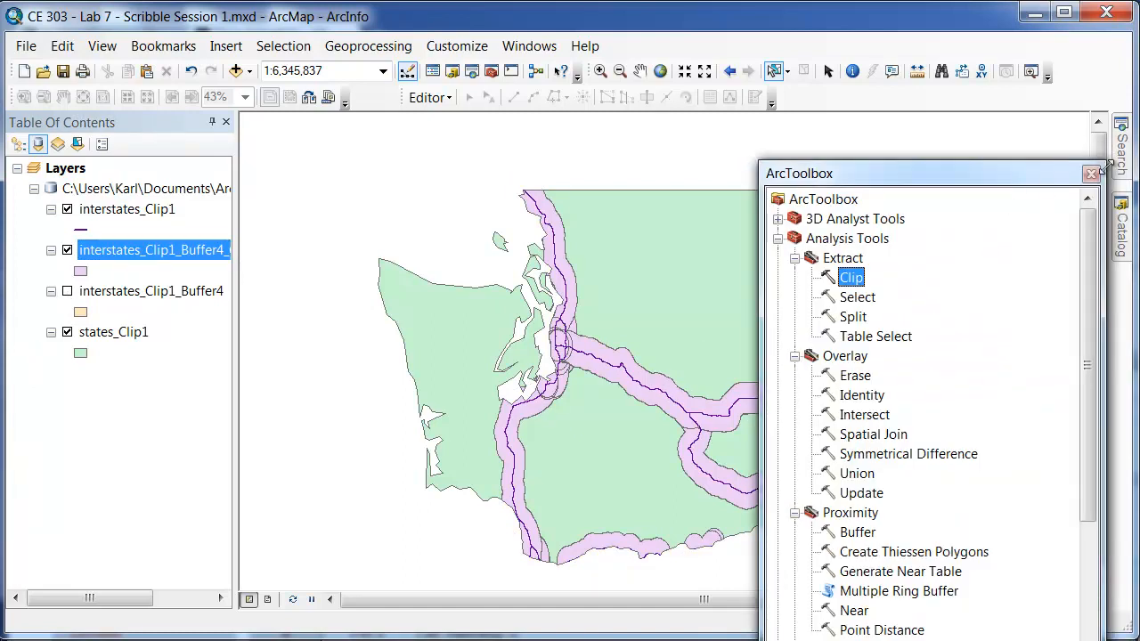
pyautogui.click(1091, 173)
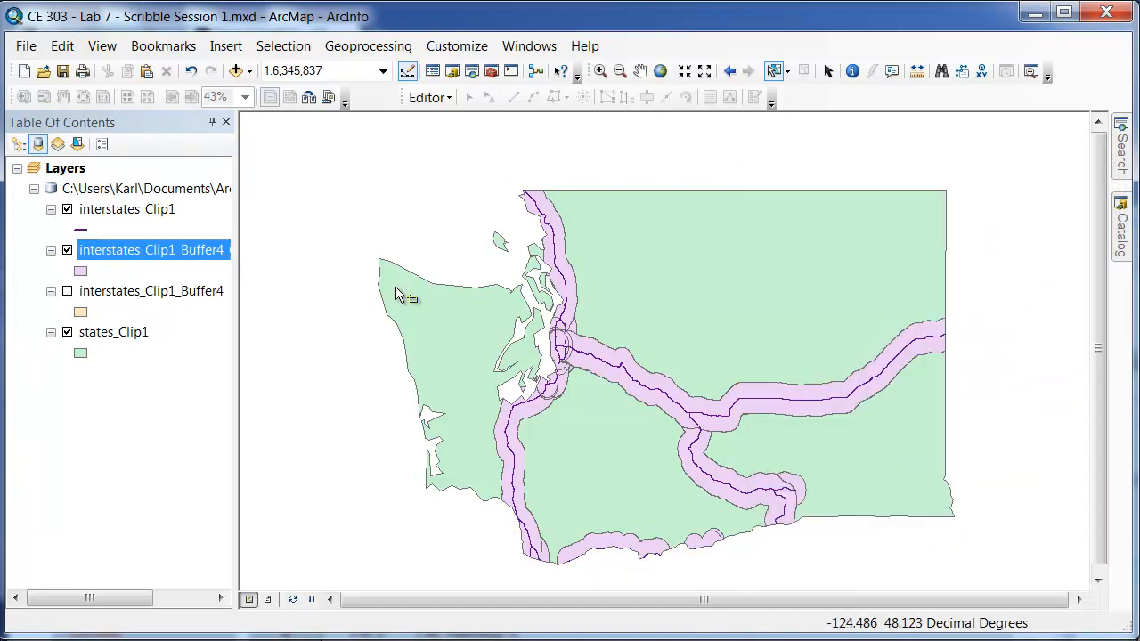
pyautogui.moveTo(703, 337)
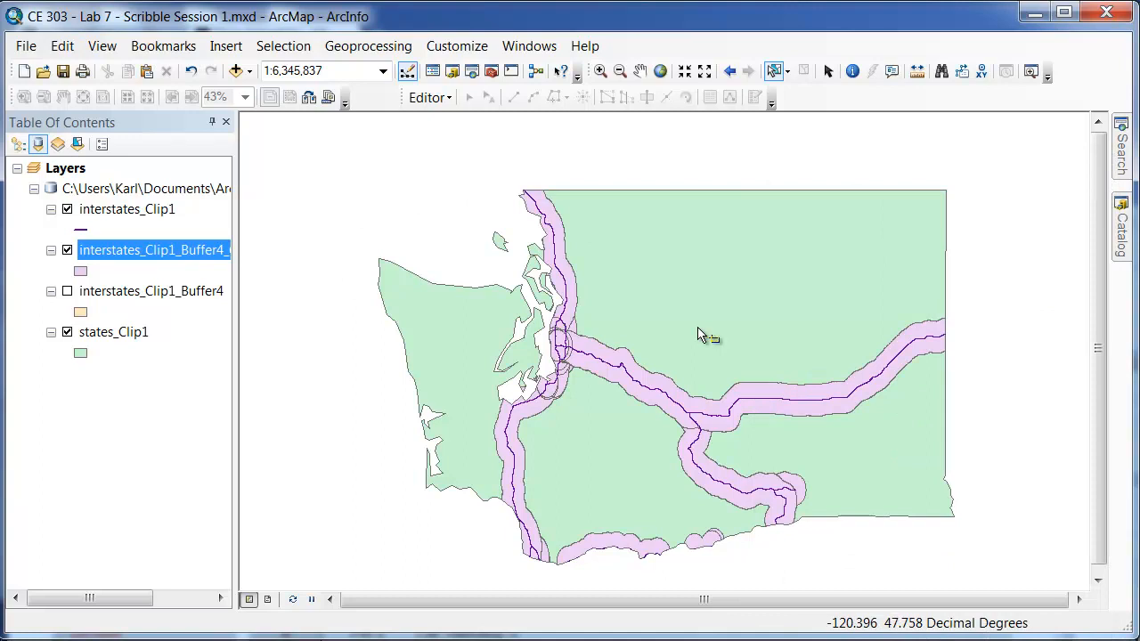
pyautogui.moveTo(953, 411)
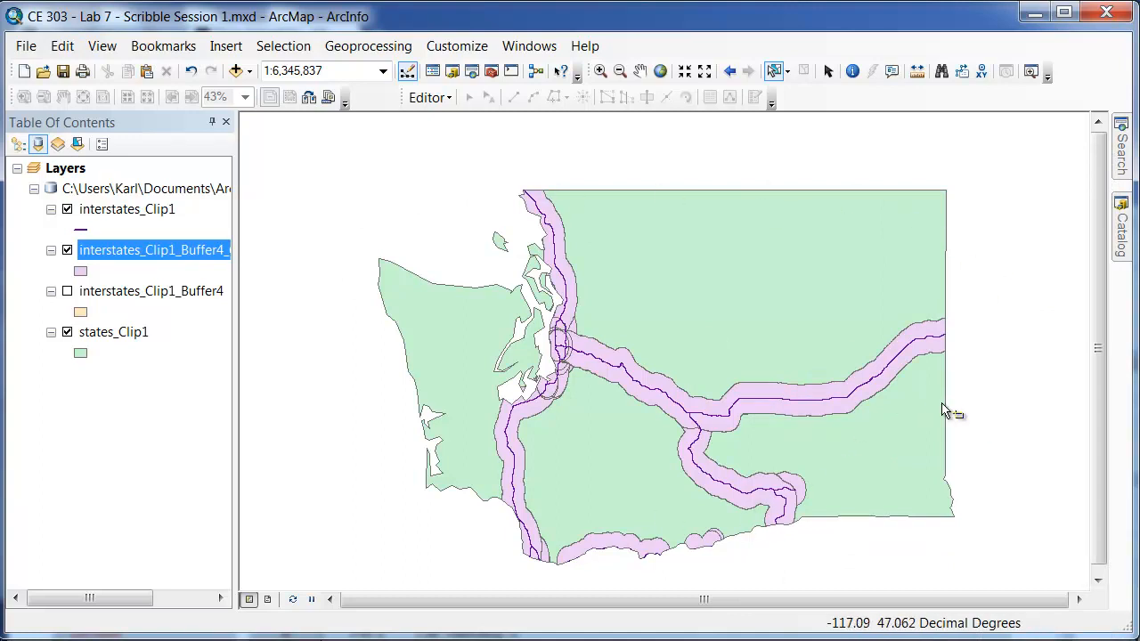
pyautogui.moveTo(667, 265)
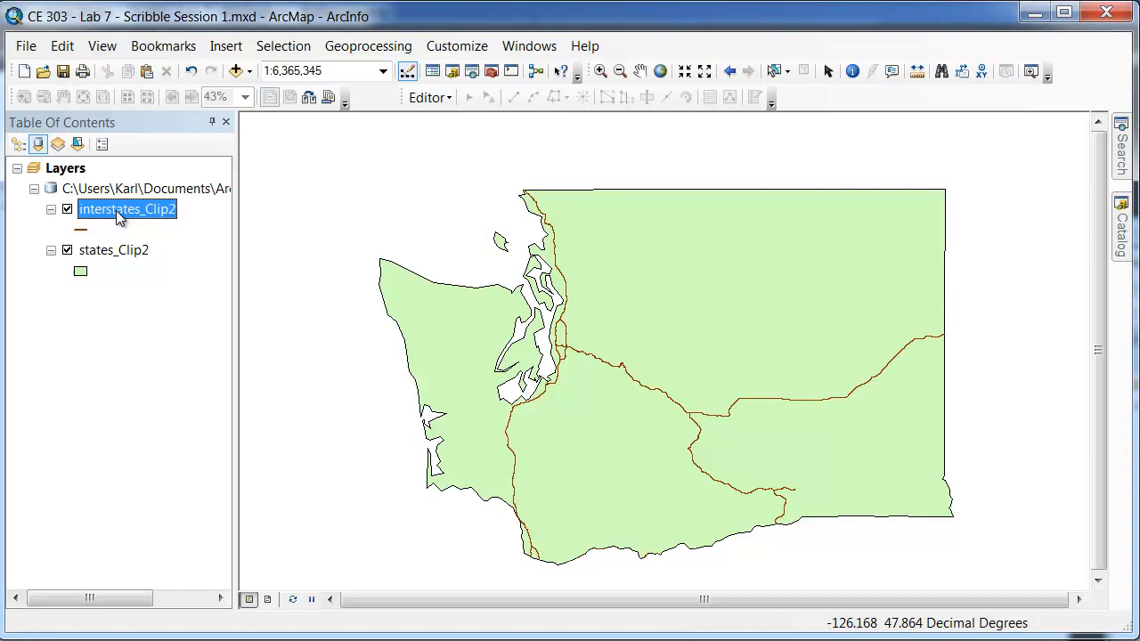
# Step: Show the interstates_Clip2 attribute table and select a few of its 81 records by row
pyautogui.rightClick(126, 209)
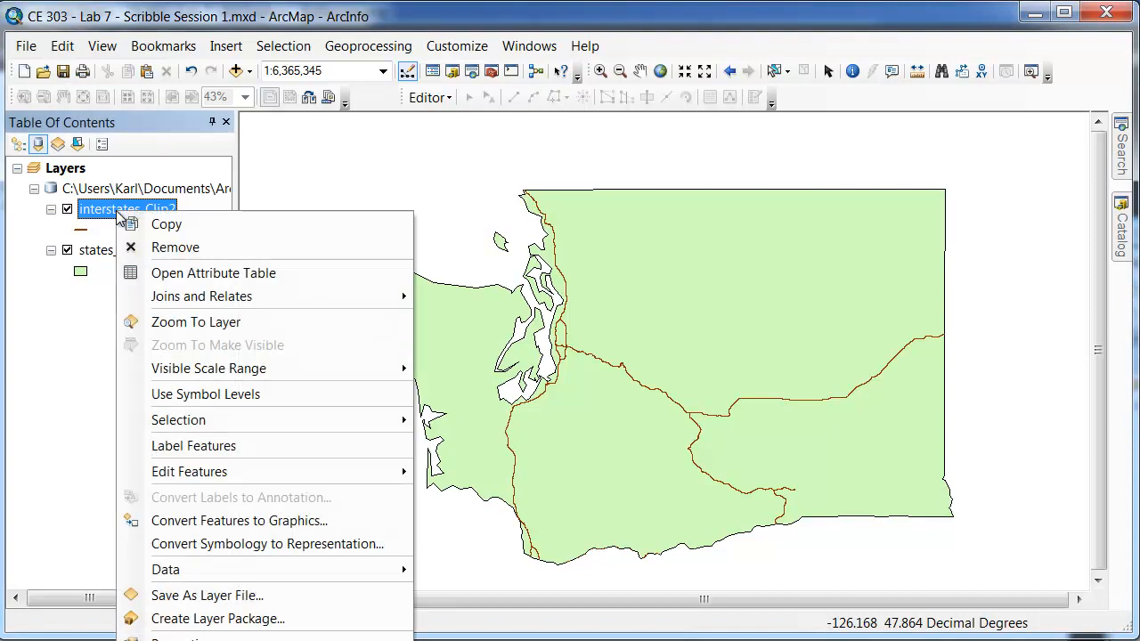
pyautogui.click(214, 273)
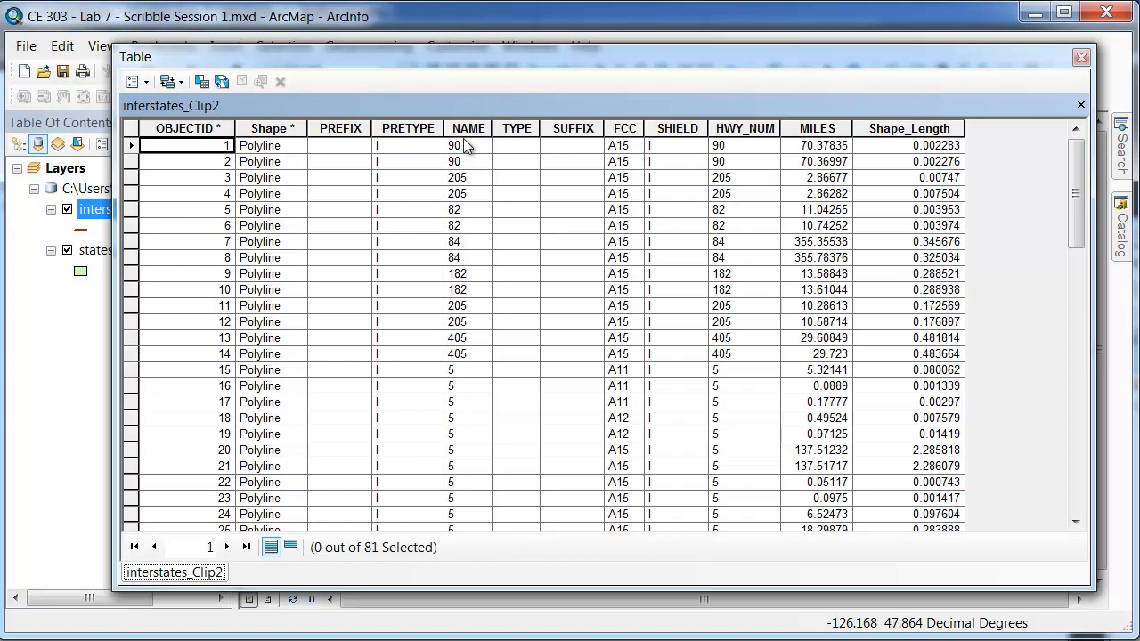
pyautogui.moveTo(480, 167)
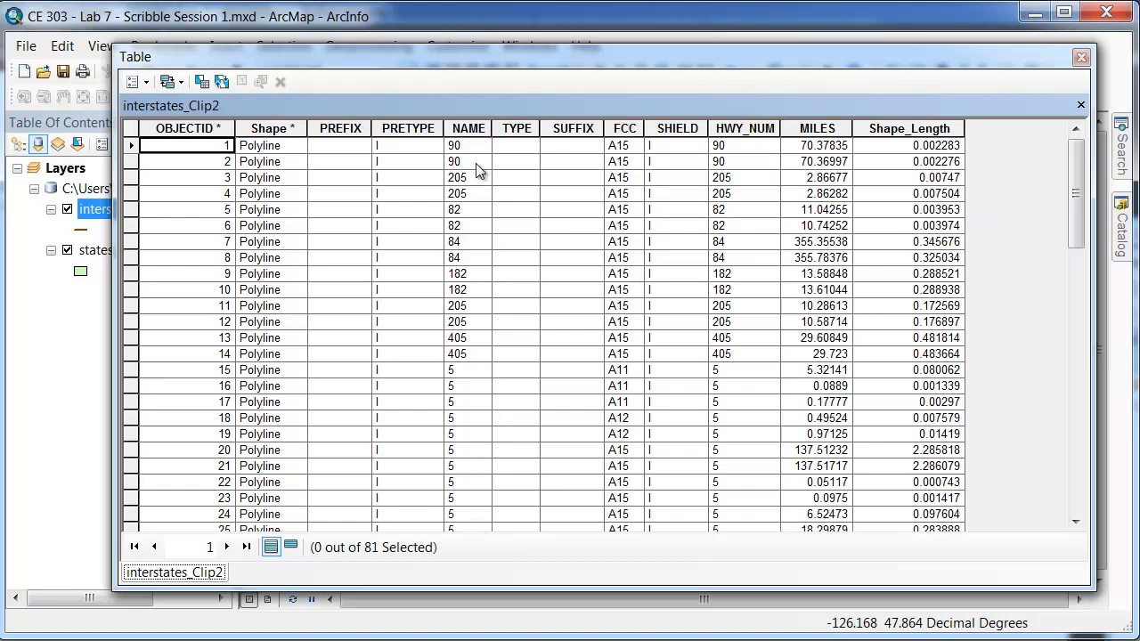
pyautogui.moveTo(491, 328)
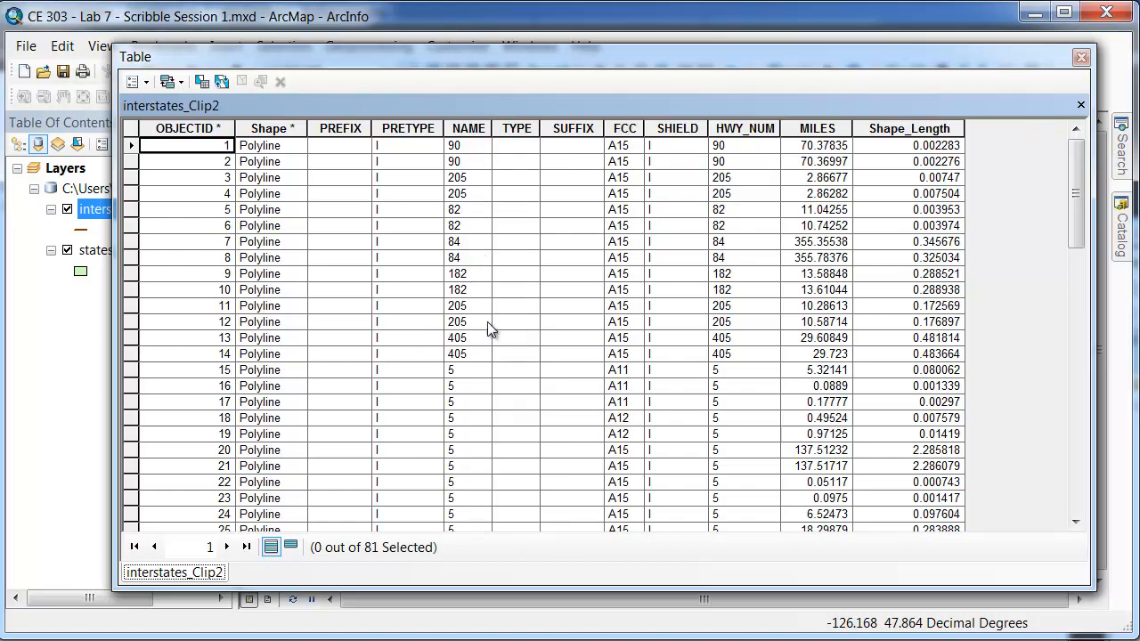
pyautogui.scroll(-3)
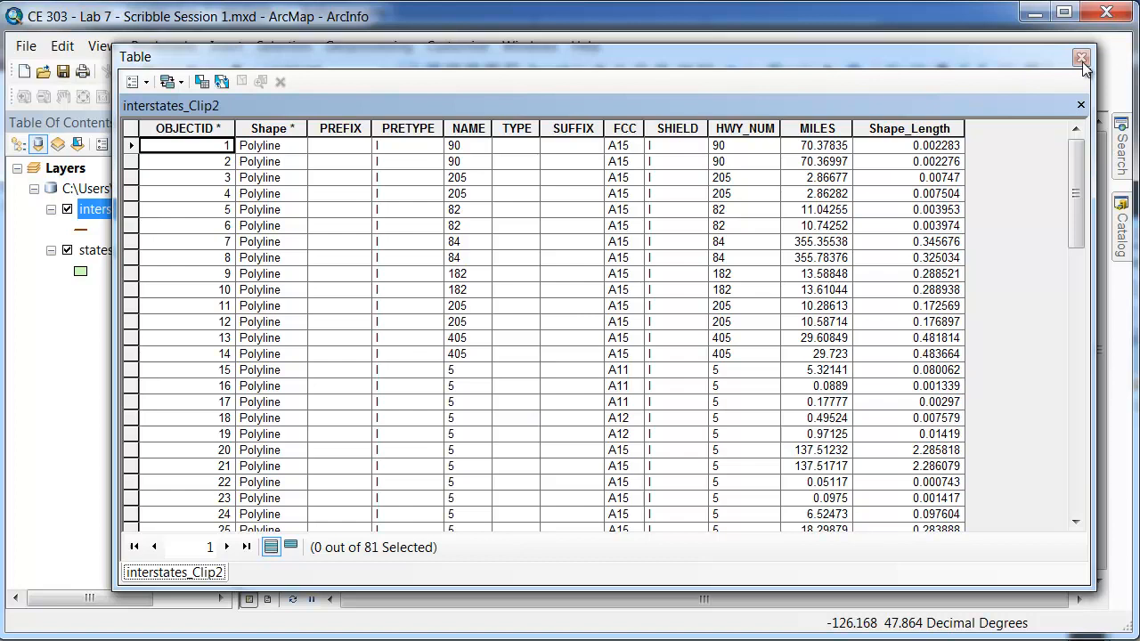
pyautogui.moveTo(134, 181)
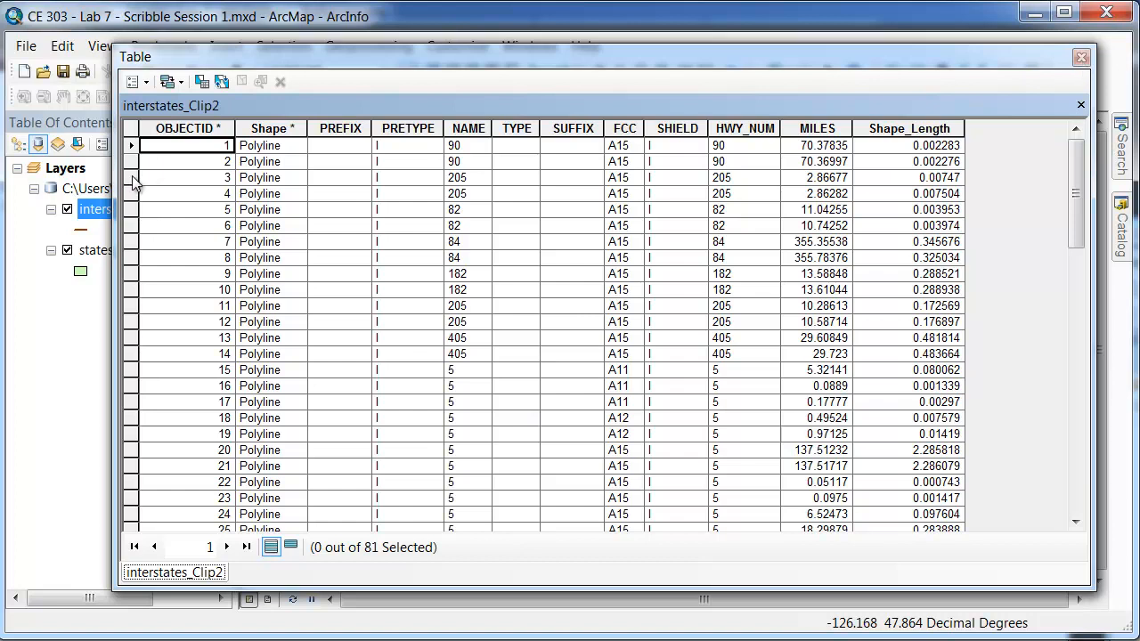
pyautogui.click(132, 192)
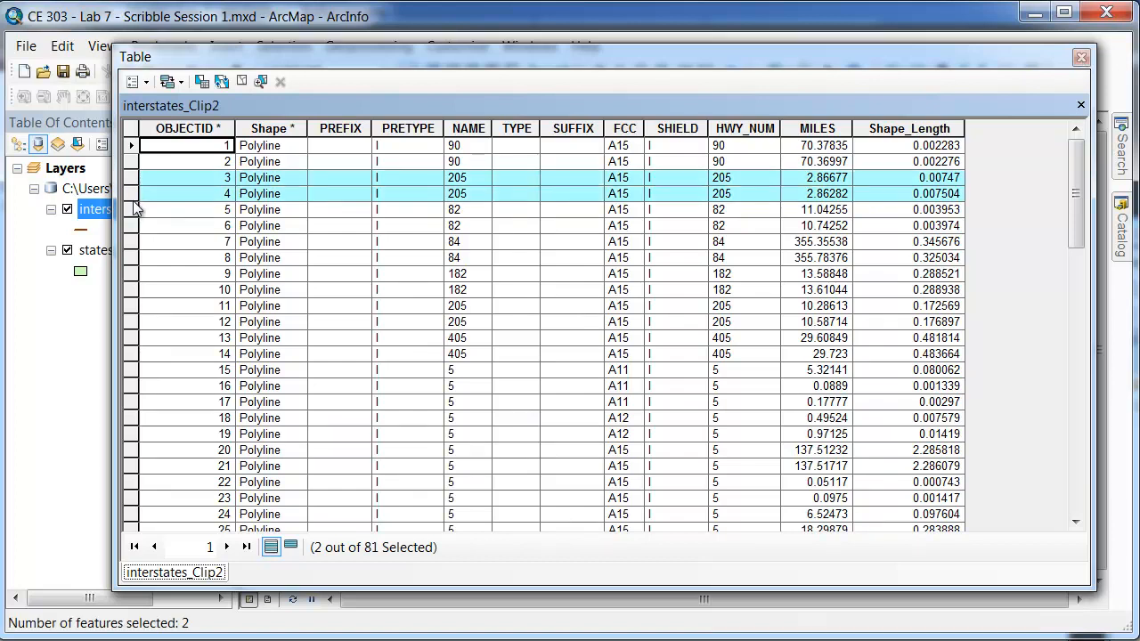
pyautogui.click(131, 224)
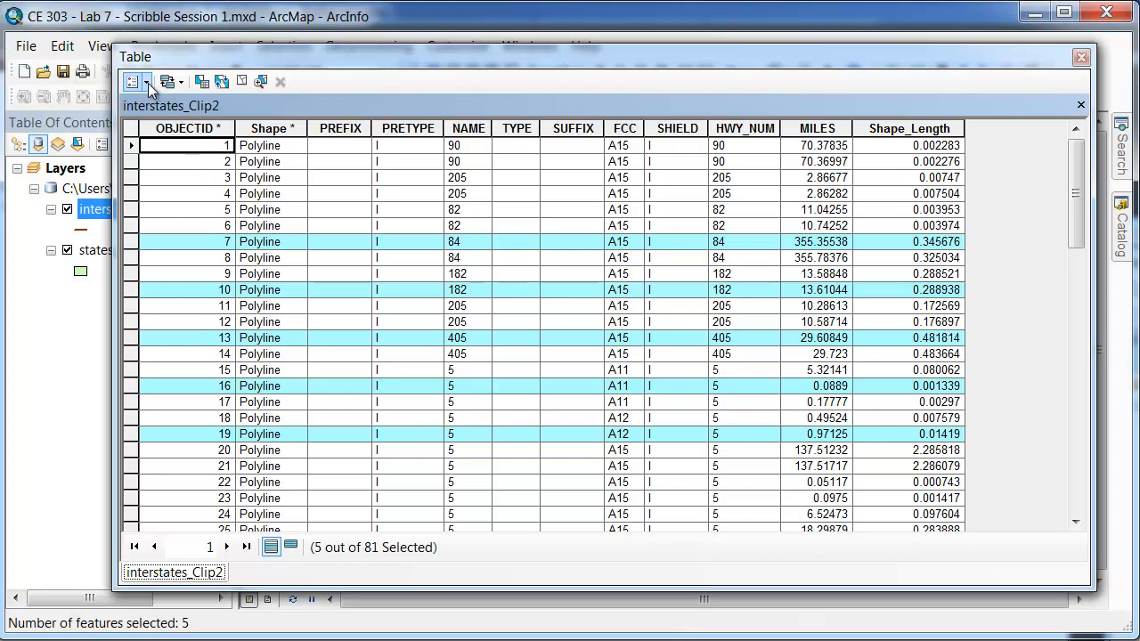
# Step: Build a Select By Attributes query "NAME" = '5' using Get Unique Values
pyautogui.click(135, 82)
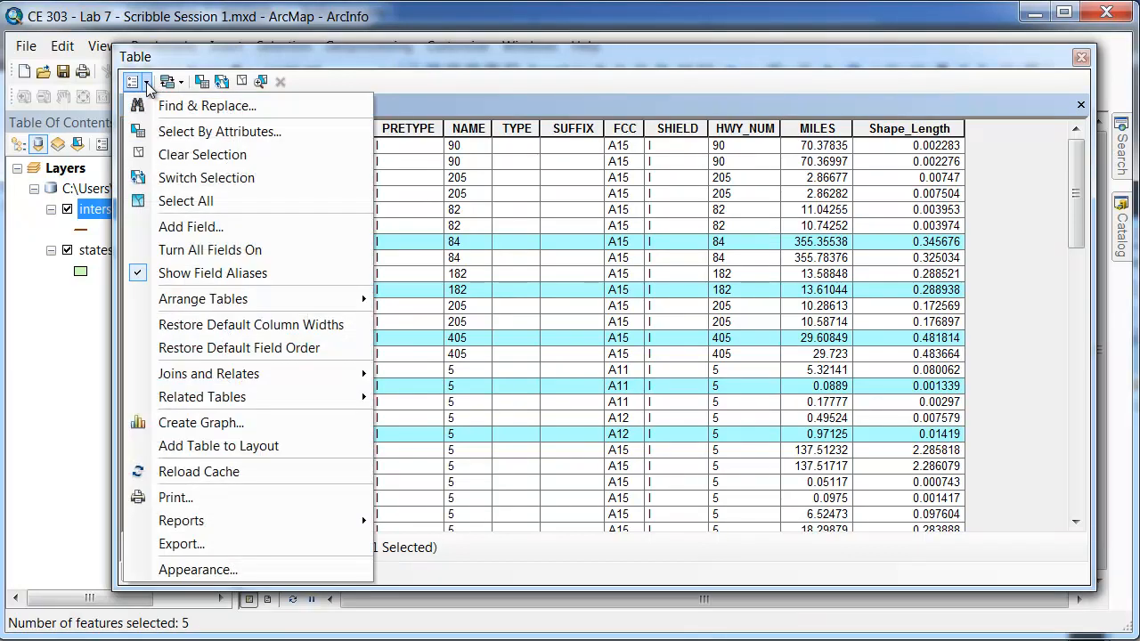
pyautogui.moveTo(219, 132)
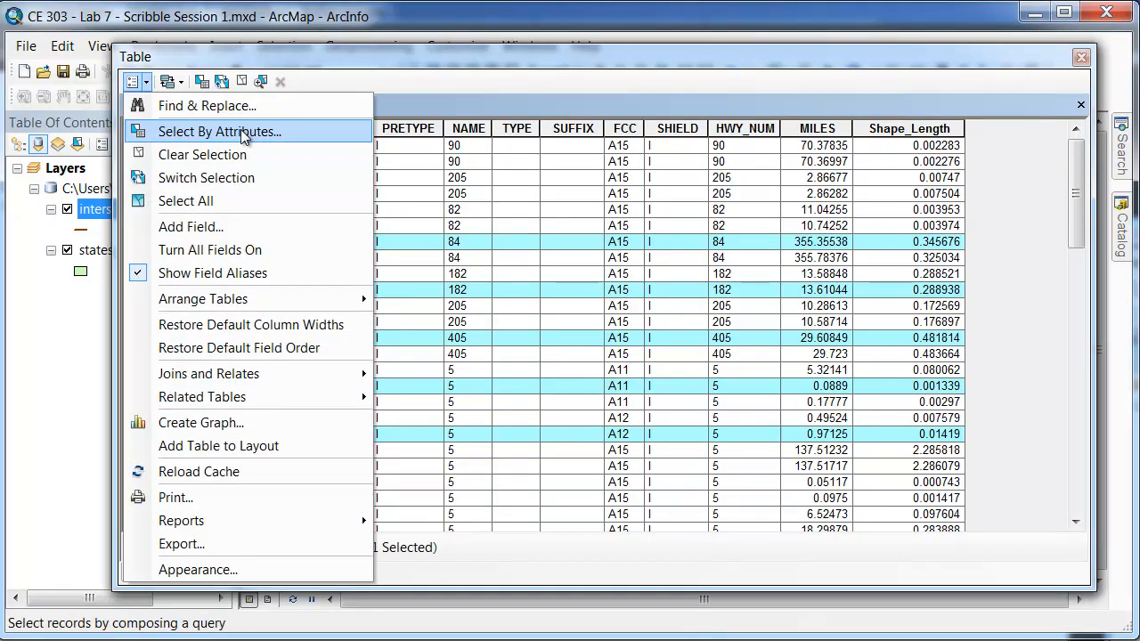
pyautogui.click(219, 132)
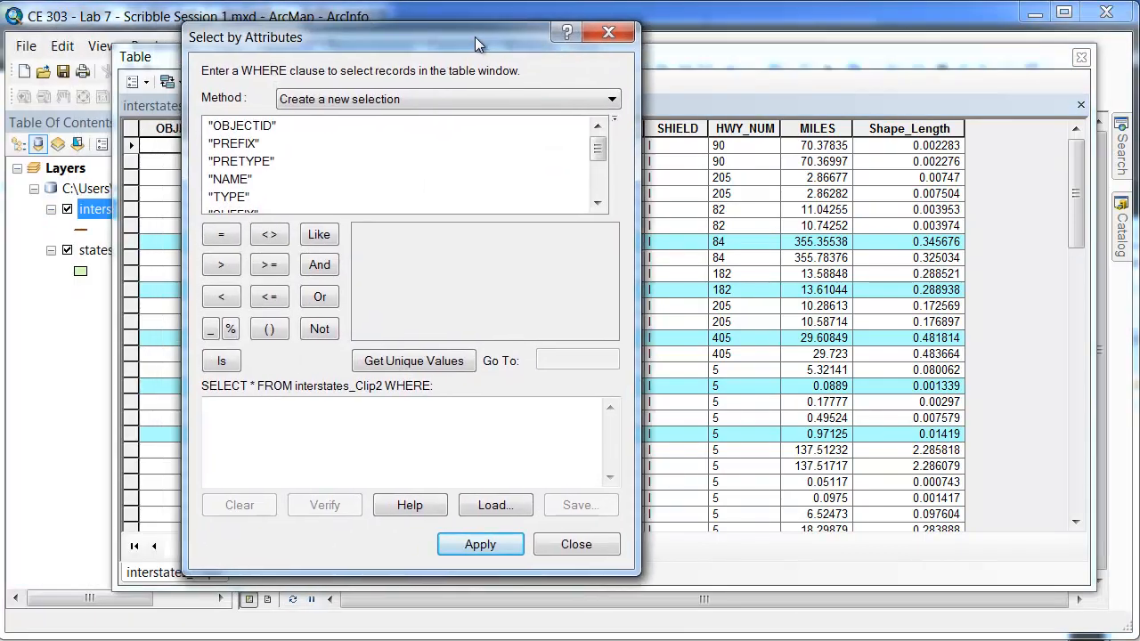
pyautogui.moveTo(681, 221)
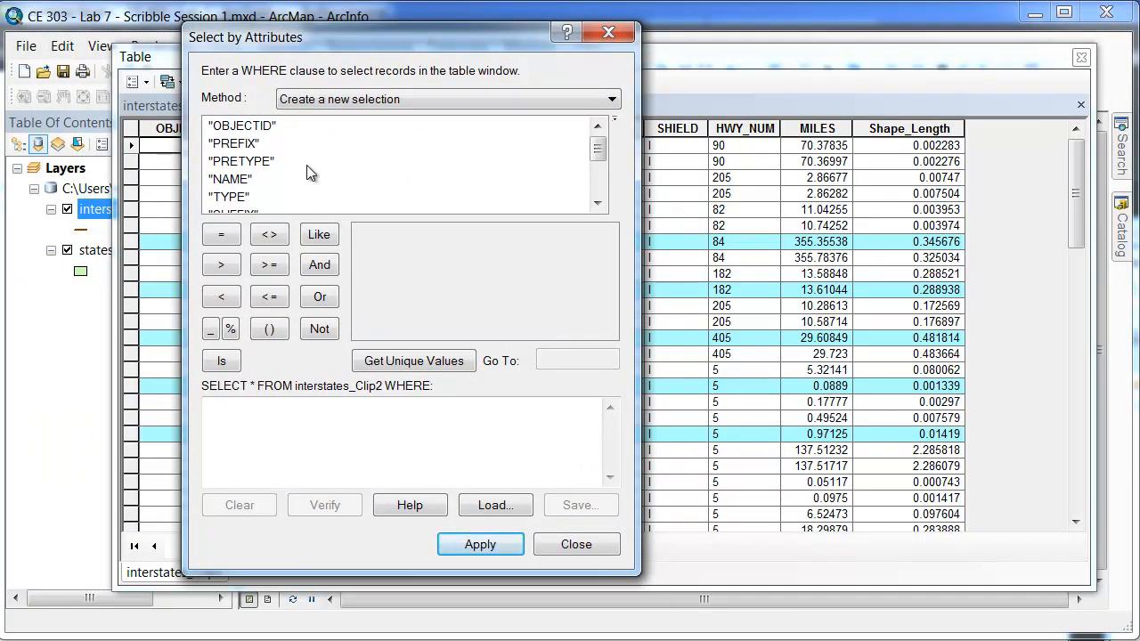
pyautogui.doubleClick(228, 178)
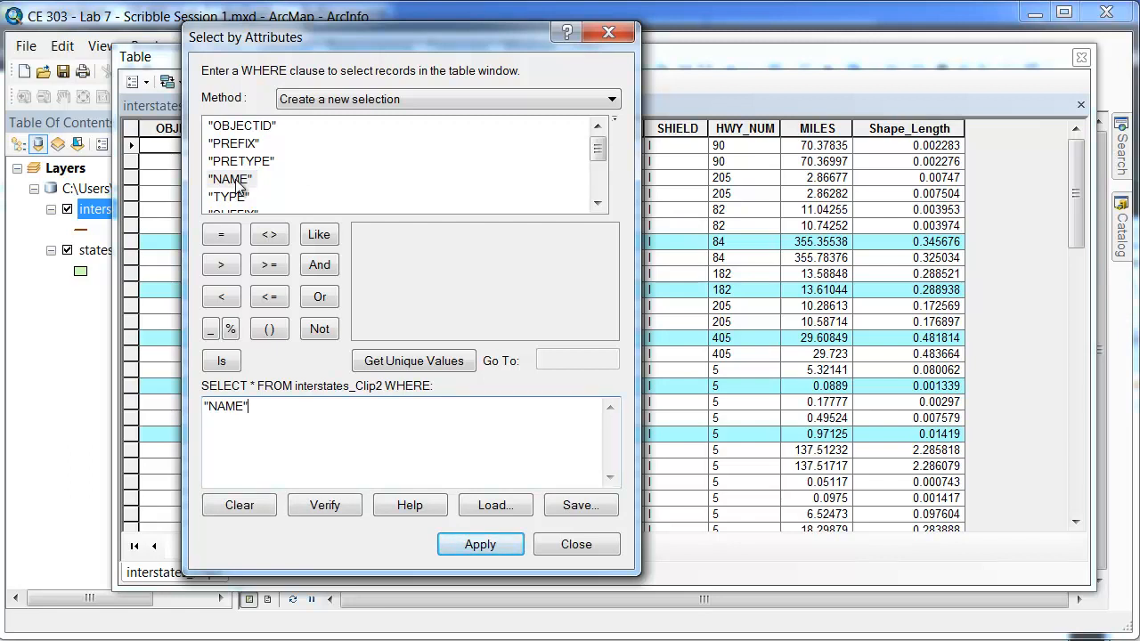
pyautogui.click(221, 235)
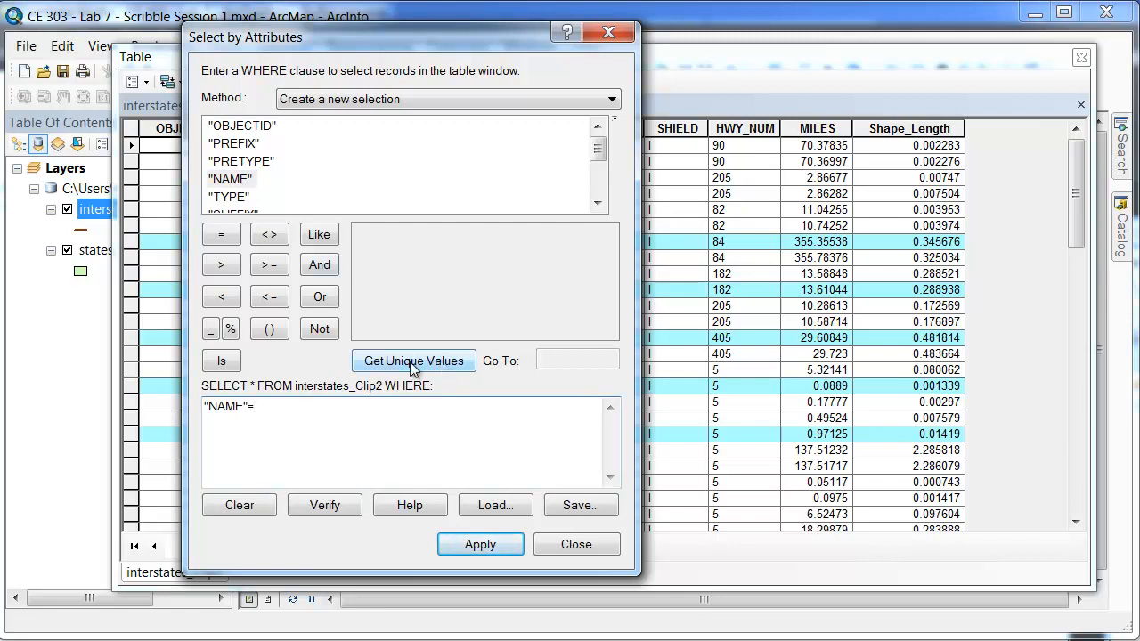
pyautogui.click(414, 360)
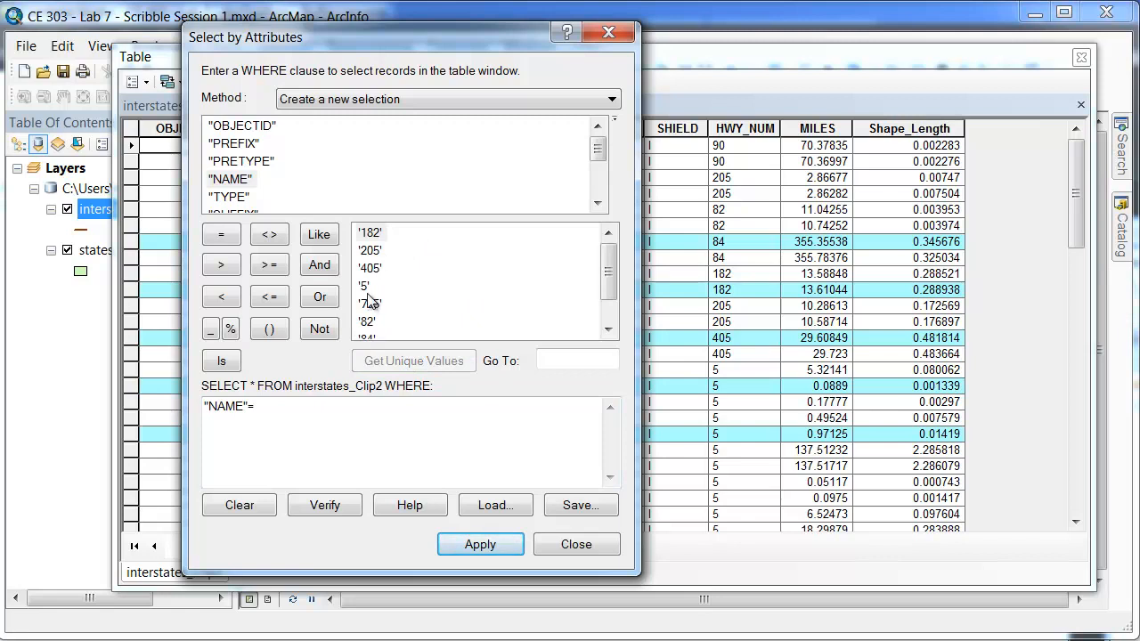
pyautogui.doubleClick(364, 285)
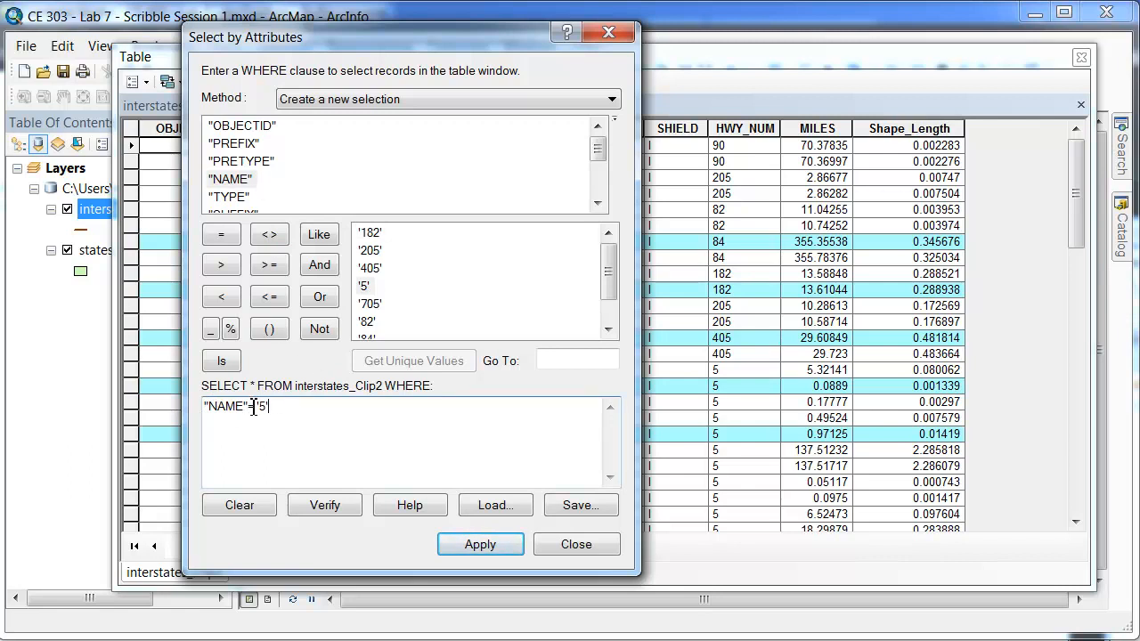
# Step: Apply the query to select the 32 I-5 records and close the attribute table
pyautogui.click(481, 545)
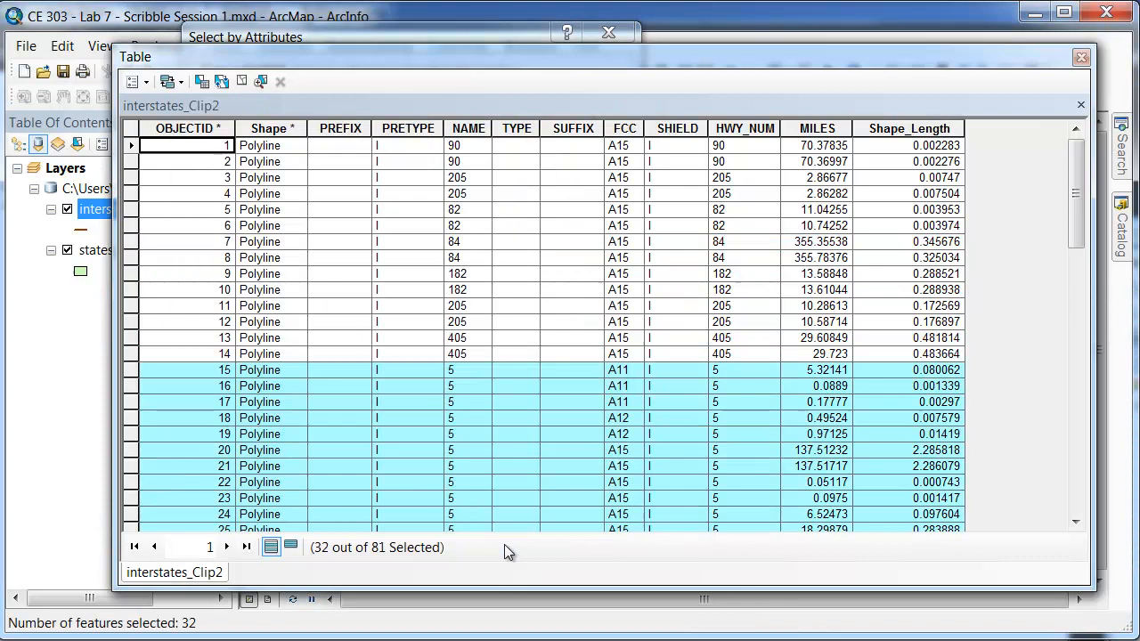
pyautogui.scroll(-3)
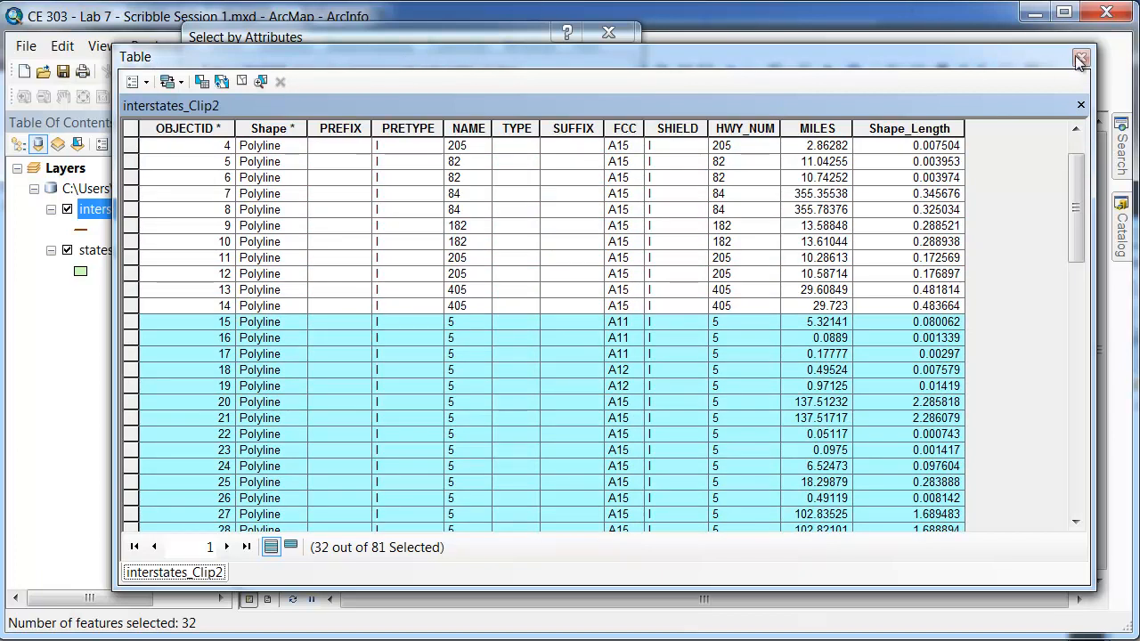
pyautogui.click(1081, 57)
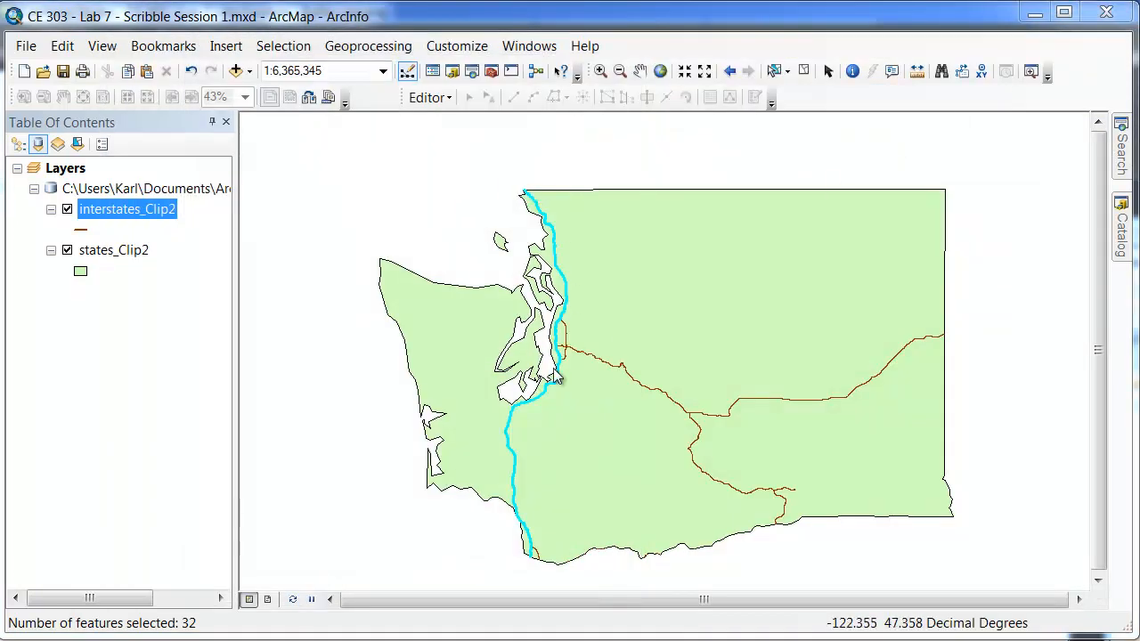
pyautogui.moveTo(534, 198)
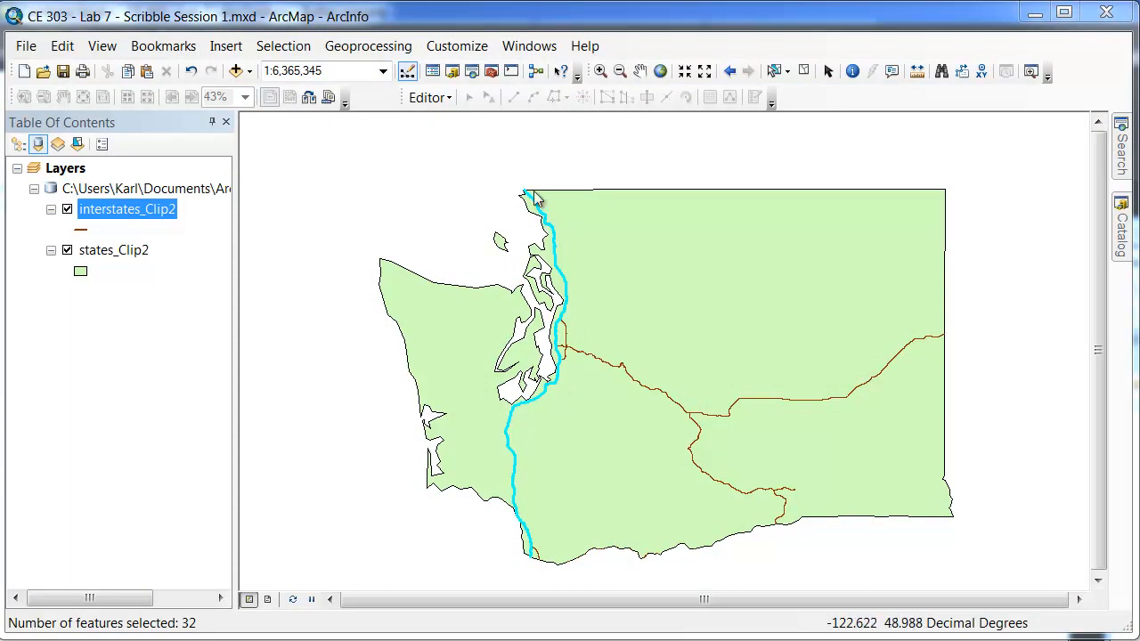
pyautogui.moveTo(524, 71)
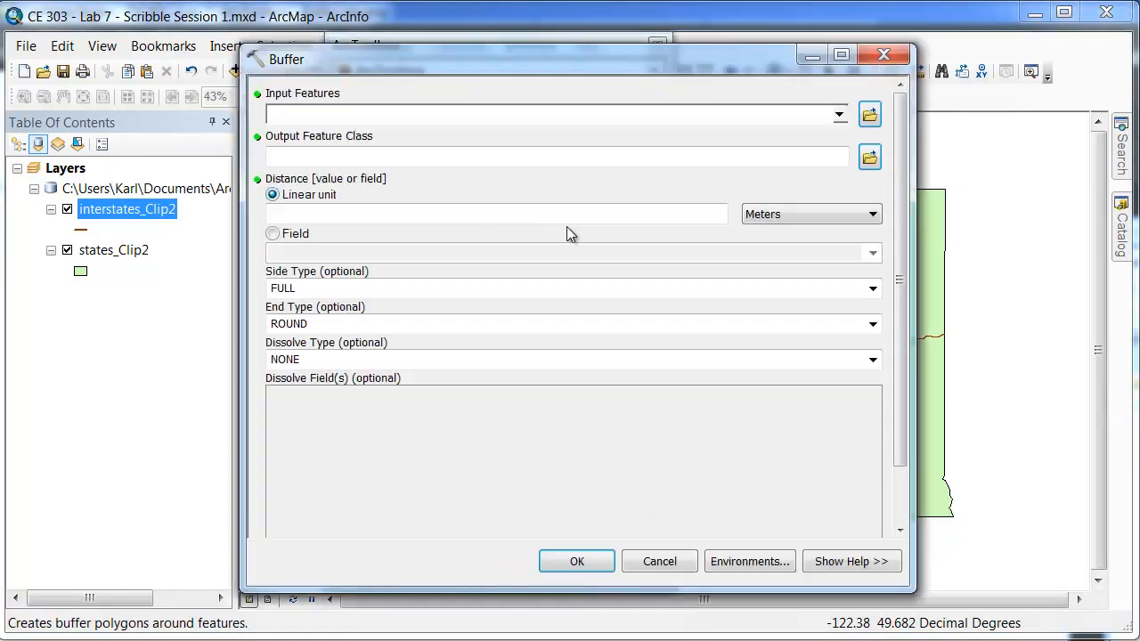
# Step: Buffer the selected interstates_Clip2 features by 10 Miles and close ArcToolbox
pyautogui.click(837, 115)
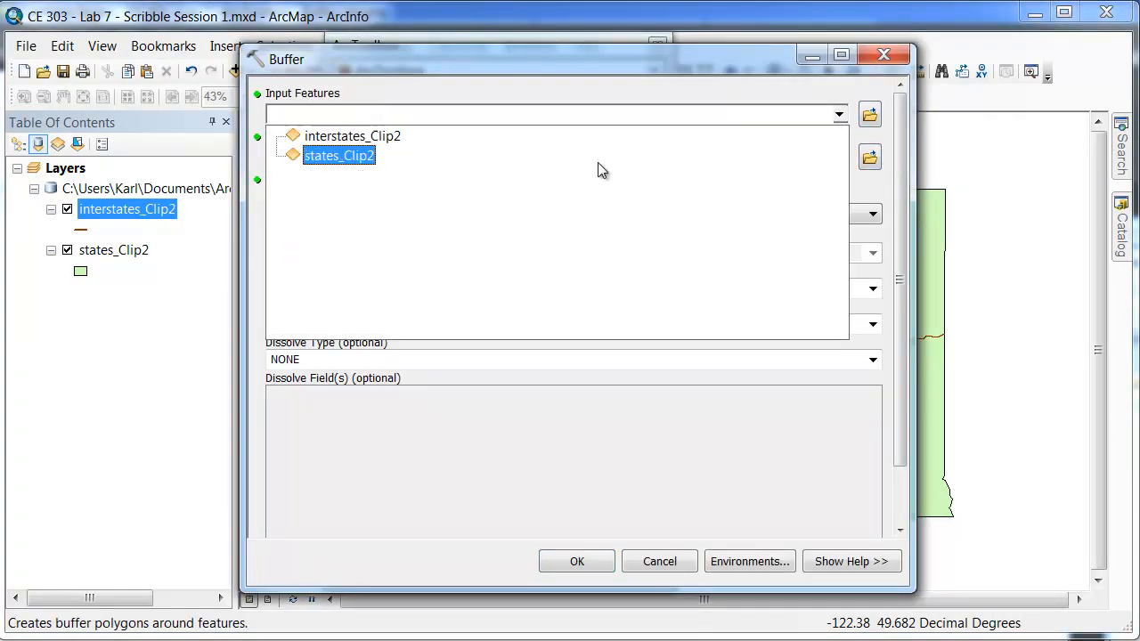
pyautogui.click(353, 135)
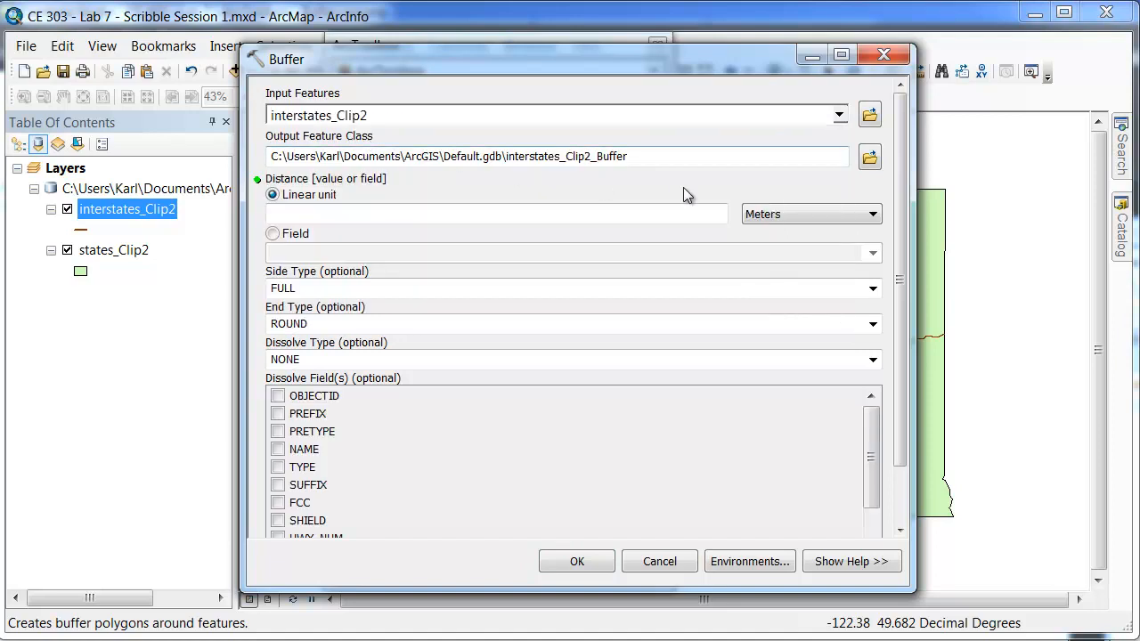
pyautogui.click(496, 214)
pyautogui.write('10')
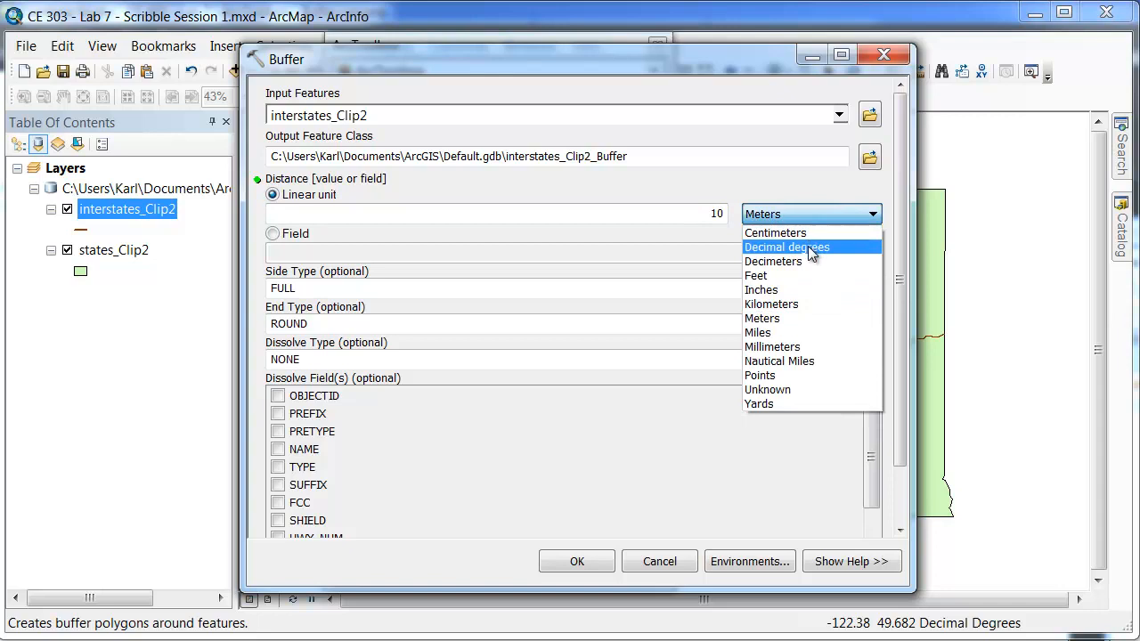
pyautogui.click(757, 334)
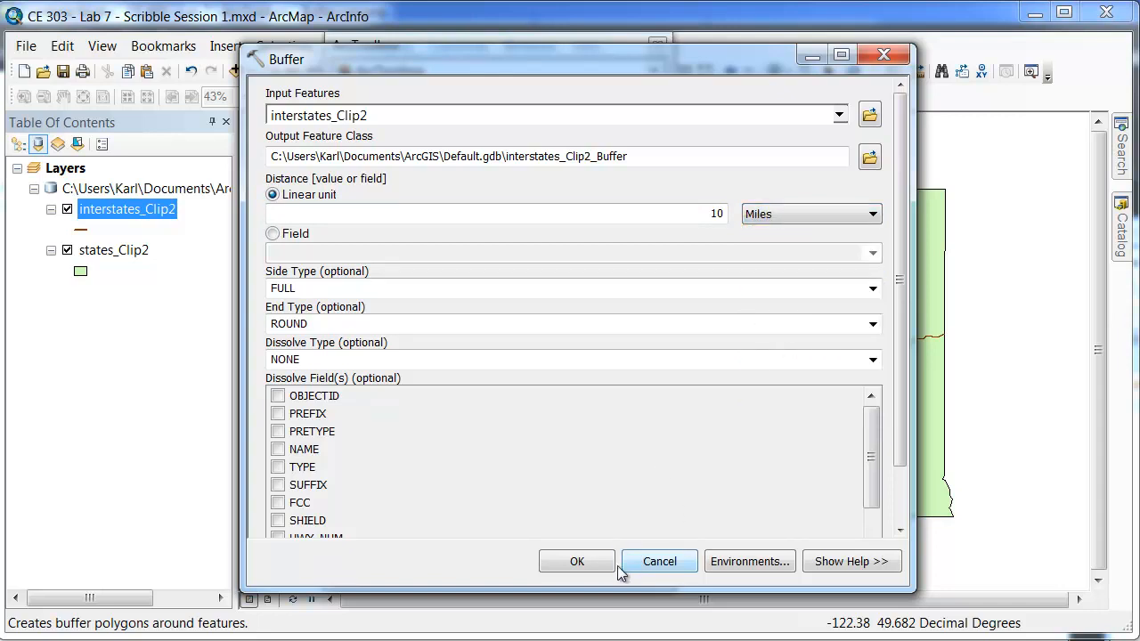
pyautogui.click(659, 561)
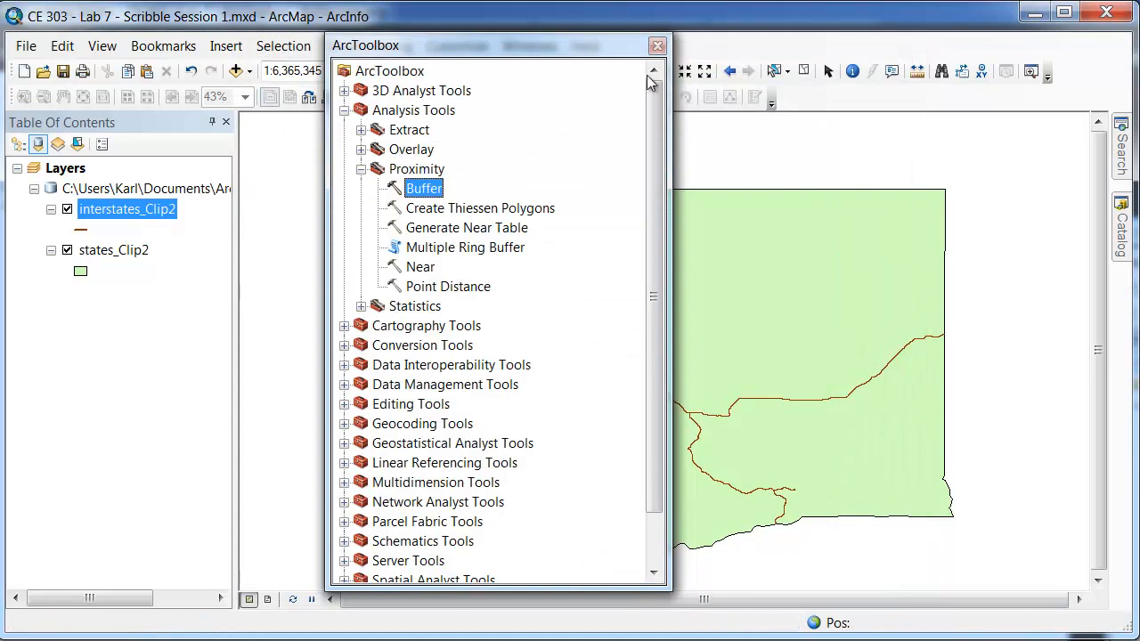
pyautogui.click(655, 46)
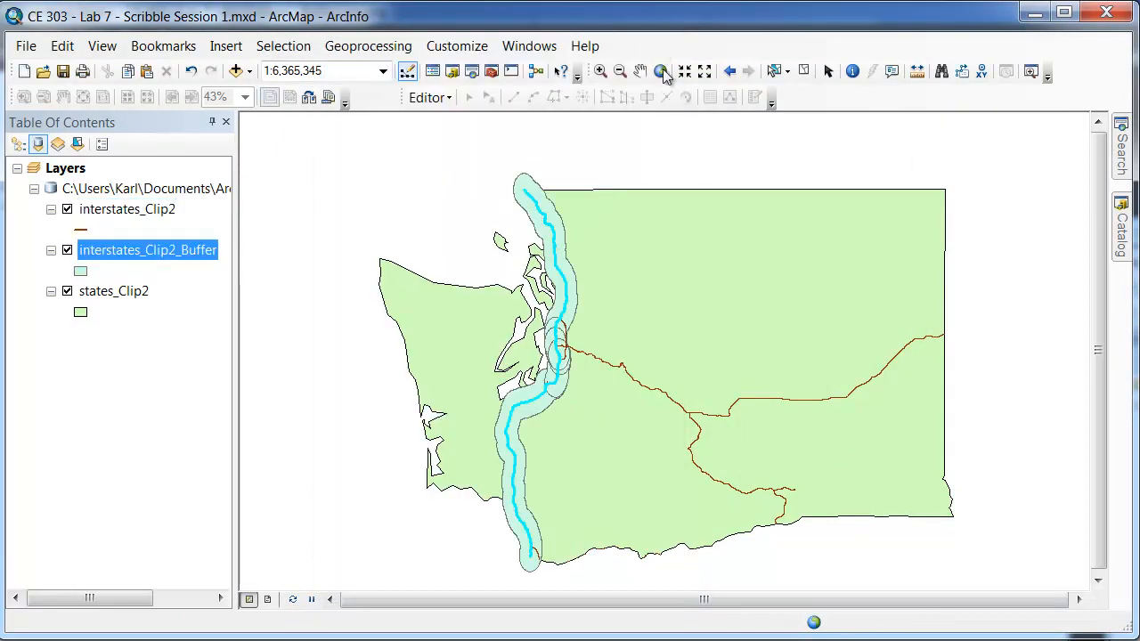